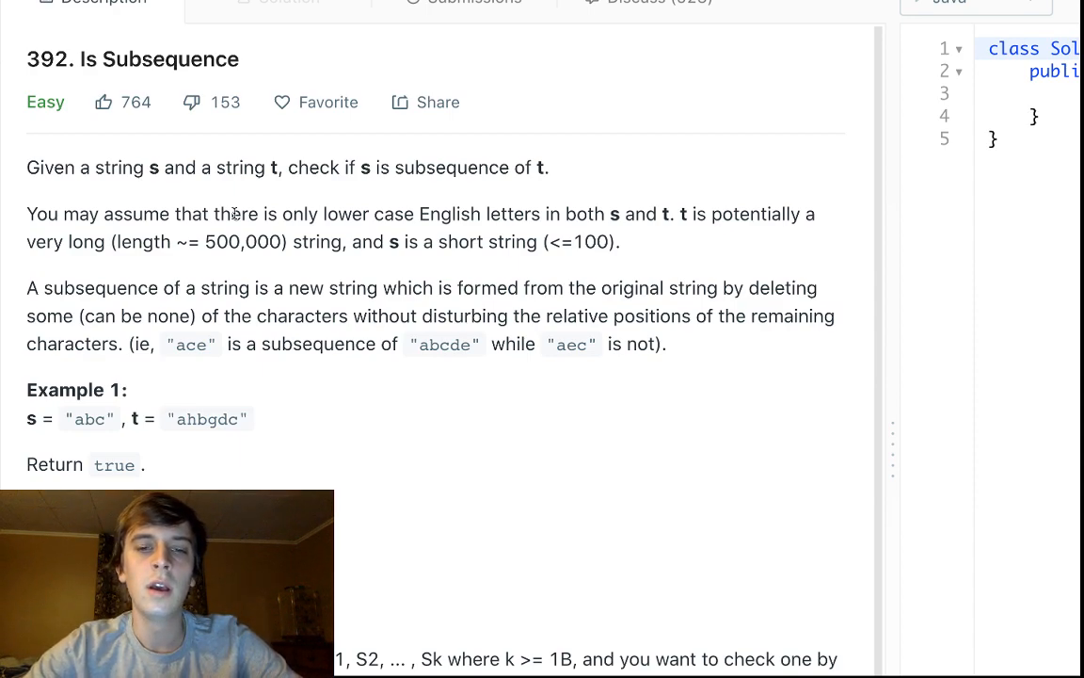
mouse_move(149, 151)
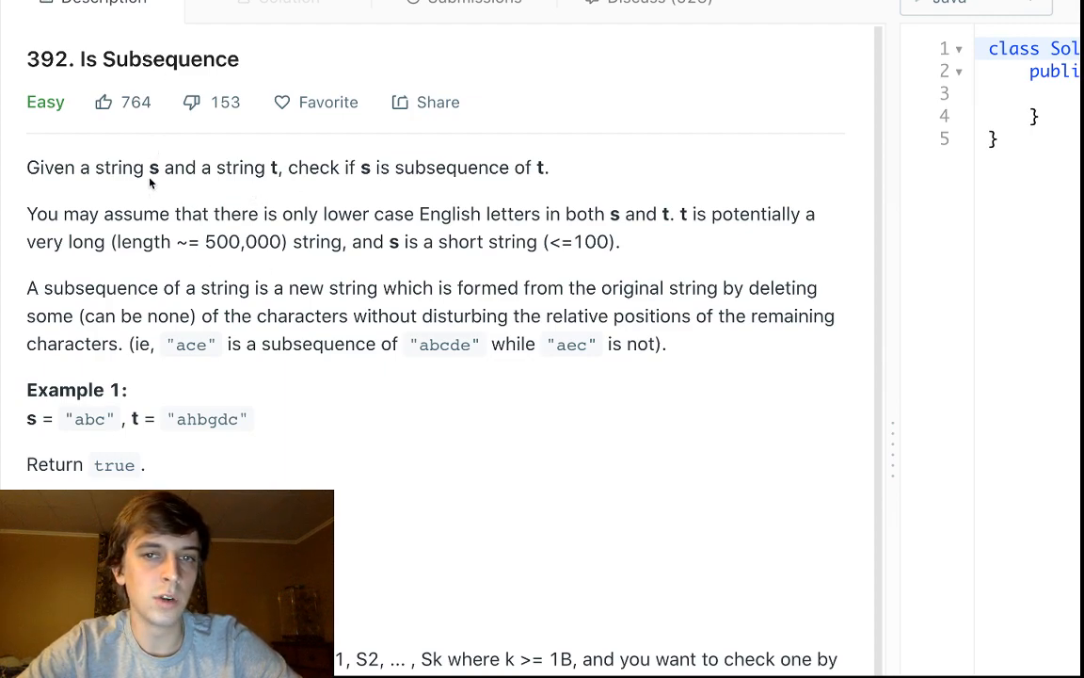
mouse_move(165, 344)
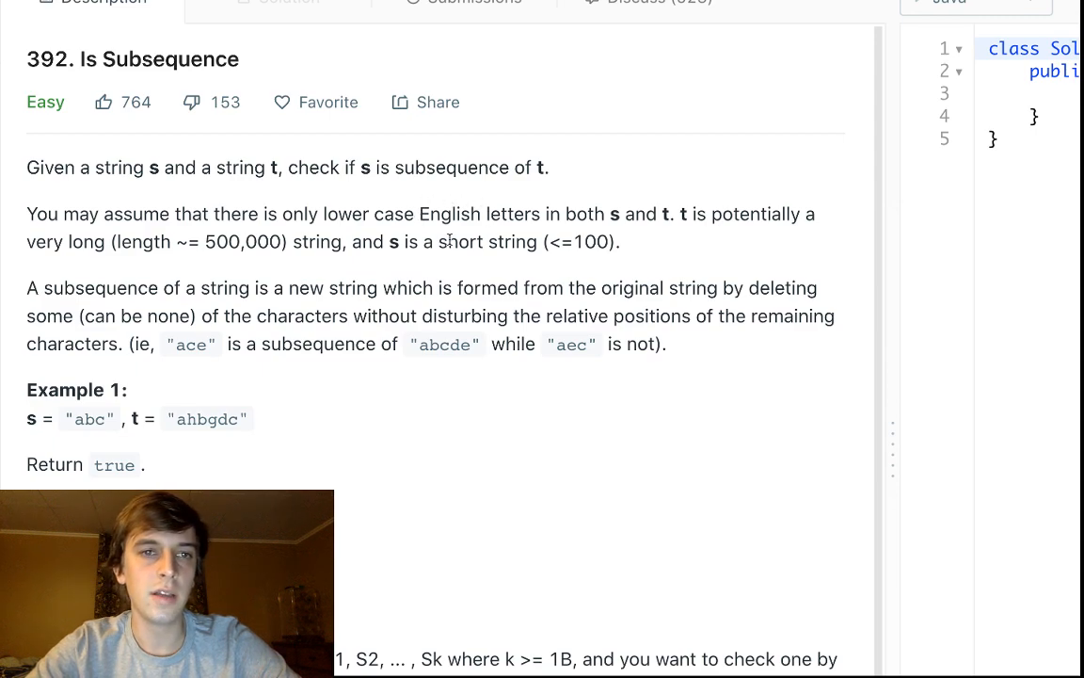
Step: Scroll through the problem examples, highlighting Example 1's t string and the 'ace' string
scroll("down", 3)
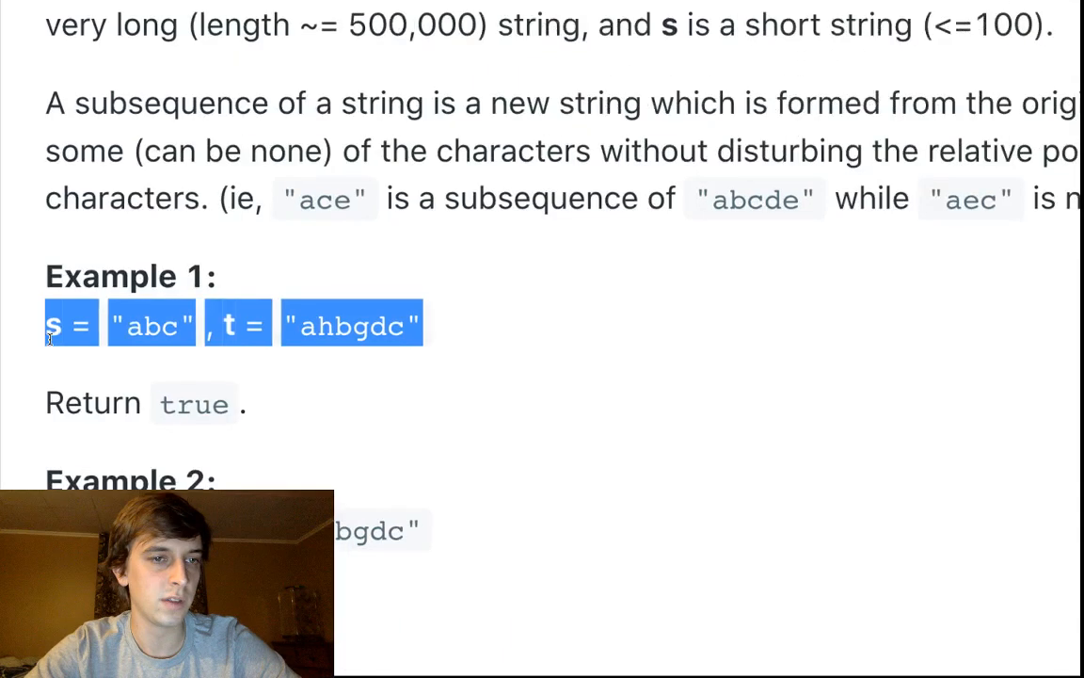
scroll("down", 3)
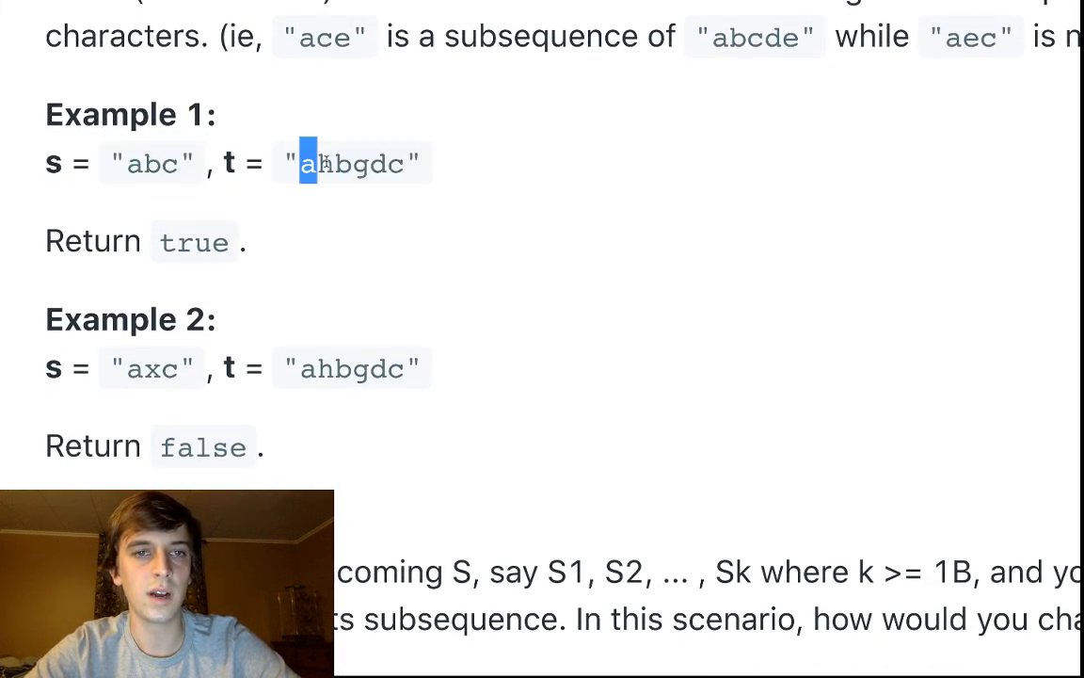
left_click_drag(309, 164, 397, 163)
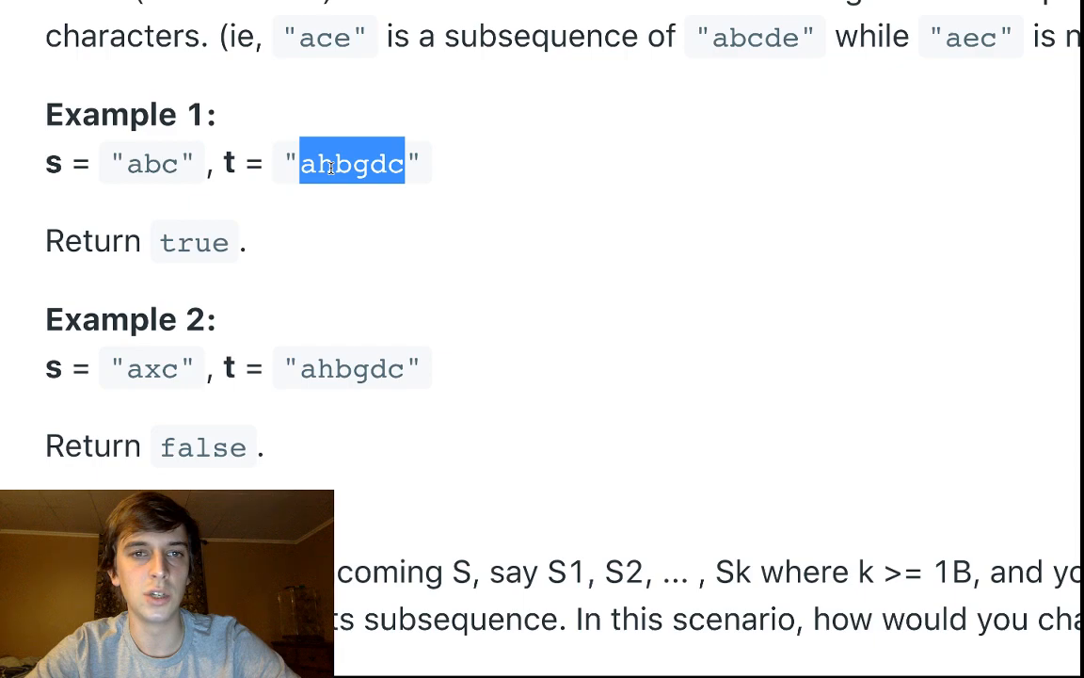
left_click(351, 163)
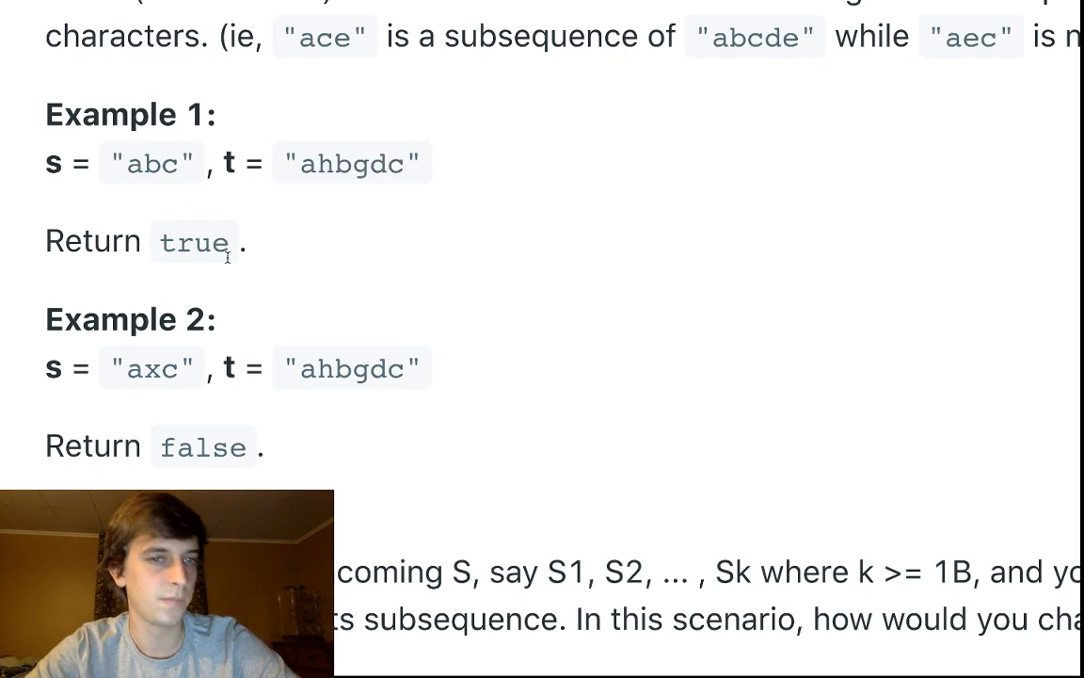
scroll("down", 3)
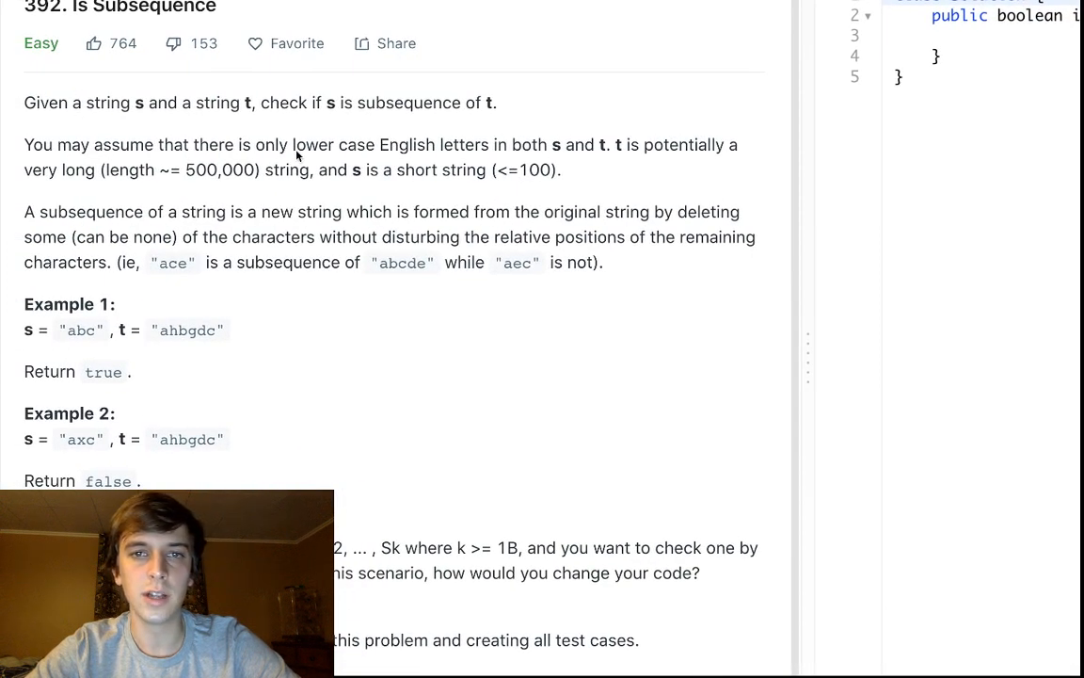
mouse_move(14, 187)
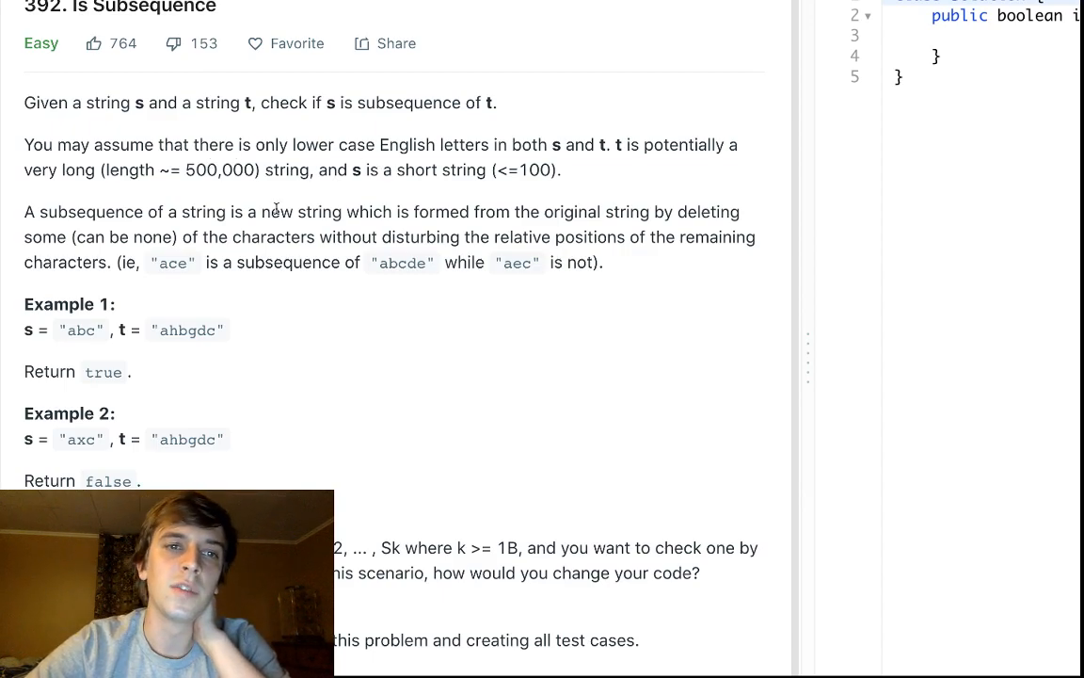
scroll("down", 3)
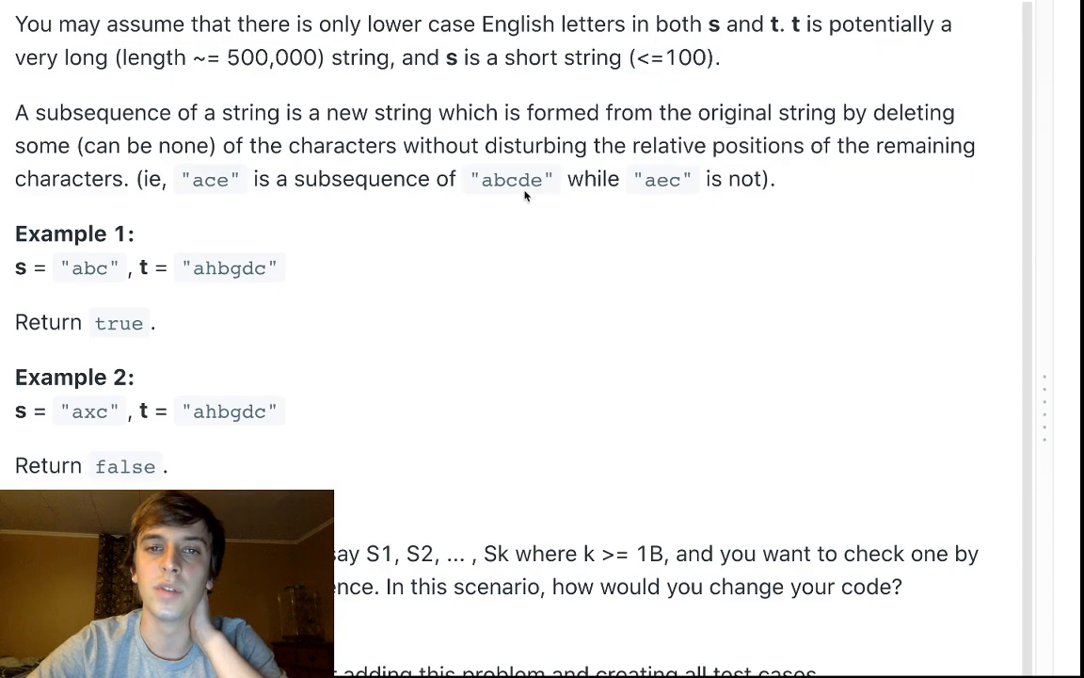
mouse_move(205, 175)
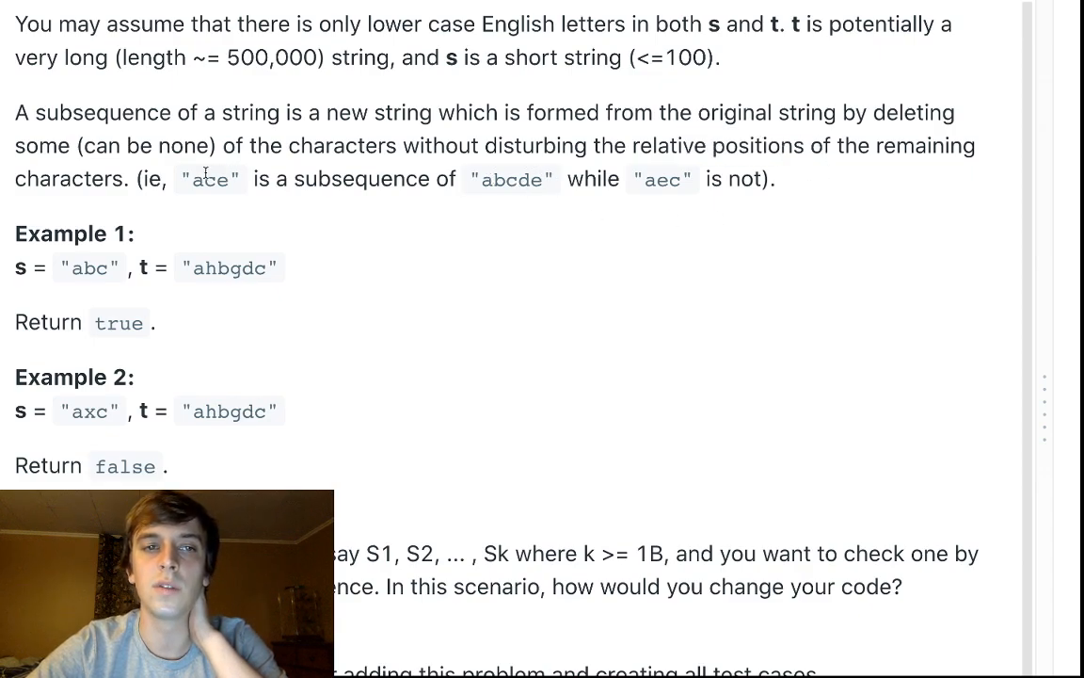
double_click(209, 179)
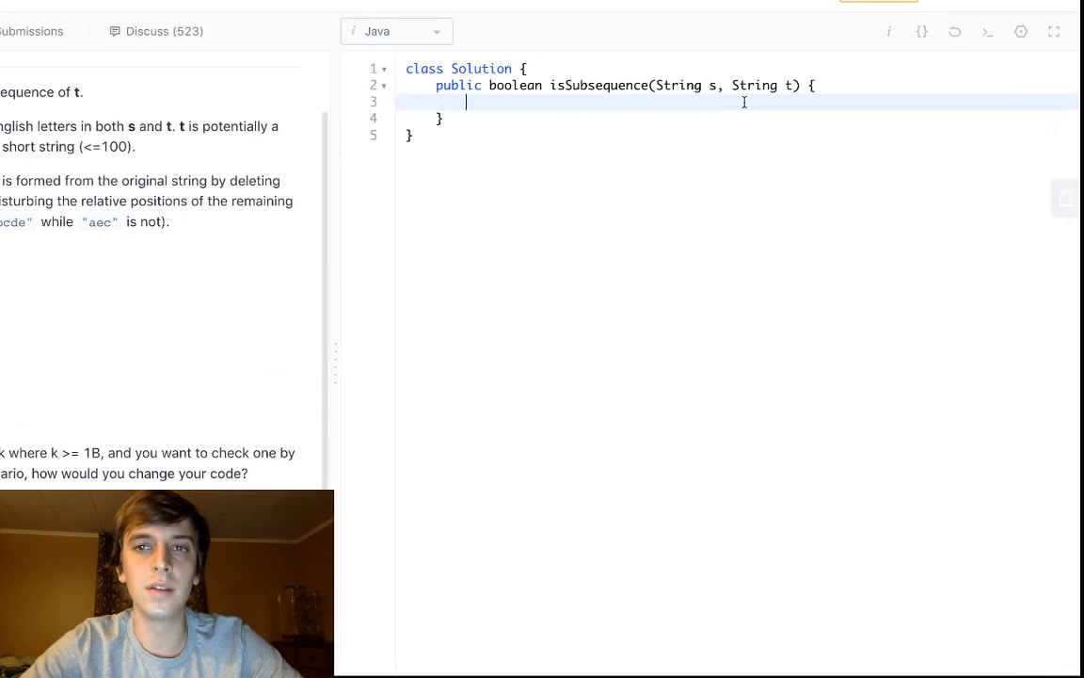
Step: Add the guard 'if (s.length() == 0) return true;' at the top of the method
type("if (s")
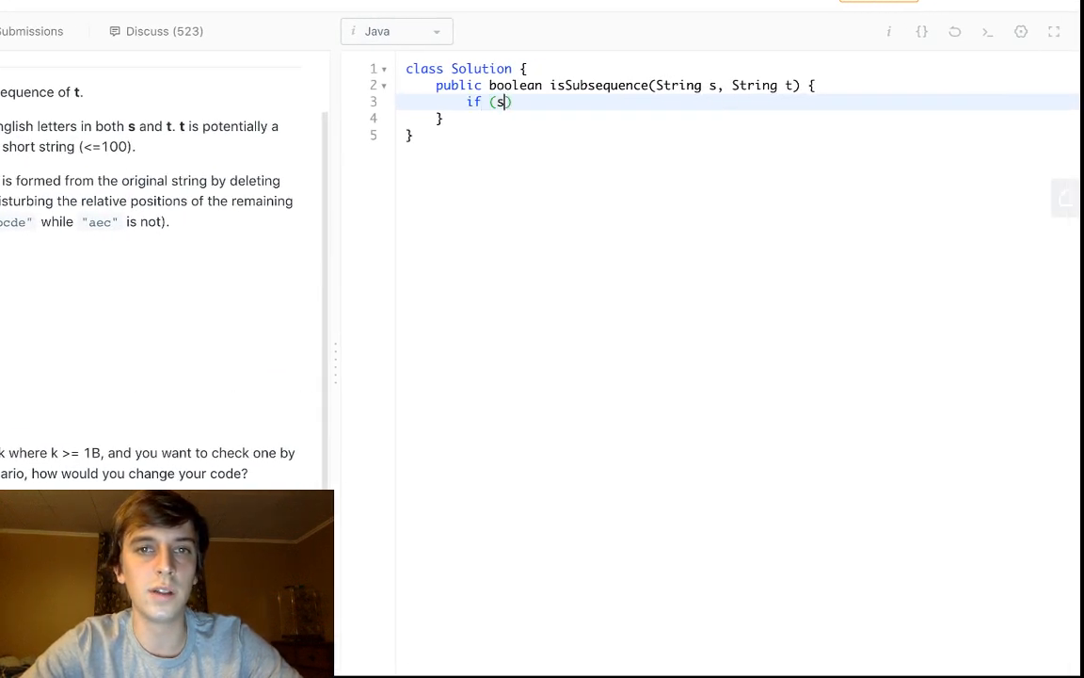
type(".length")
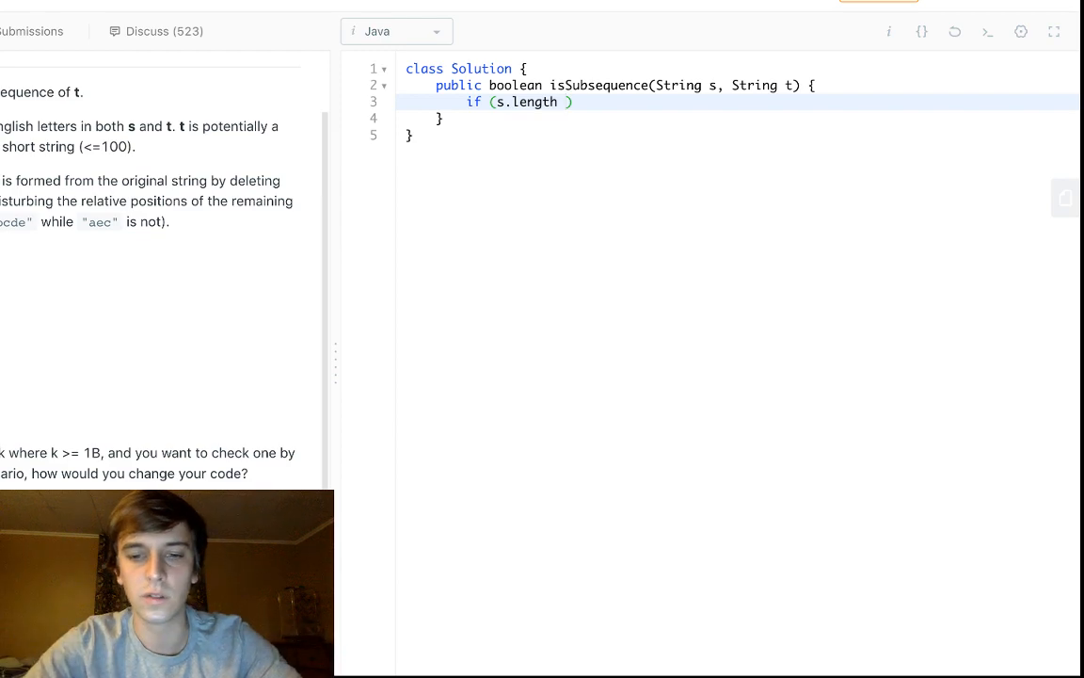
type("() ==")
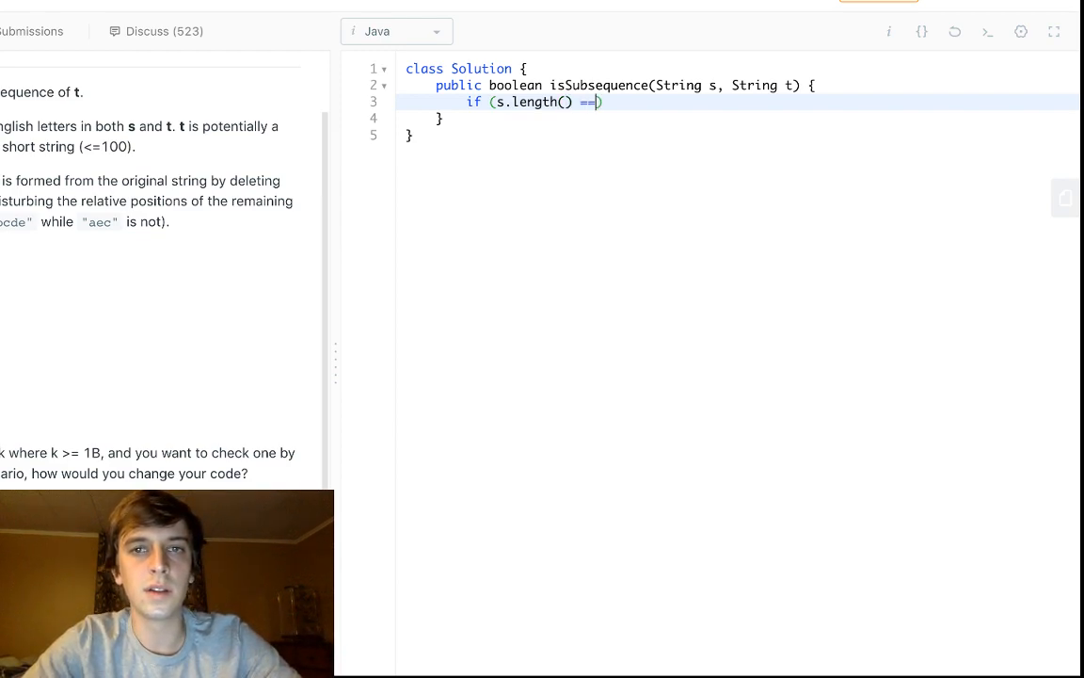
type("0)")
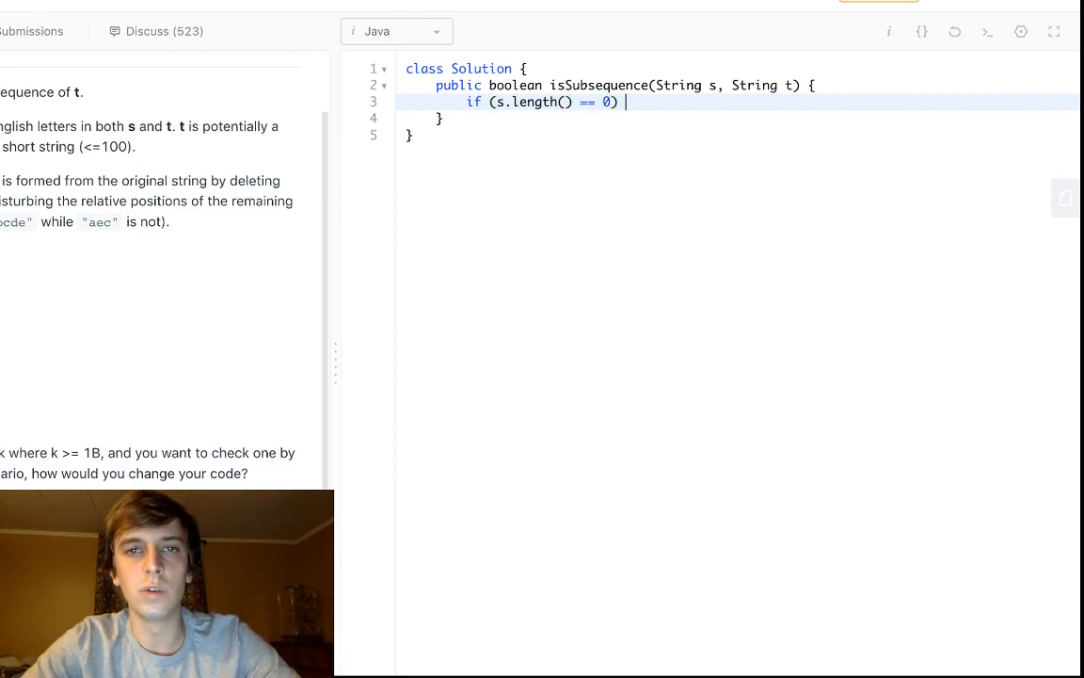
type("return true;")
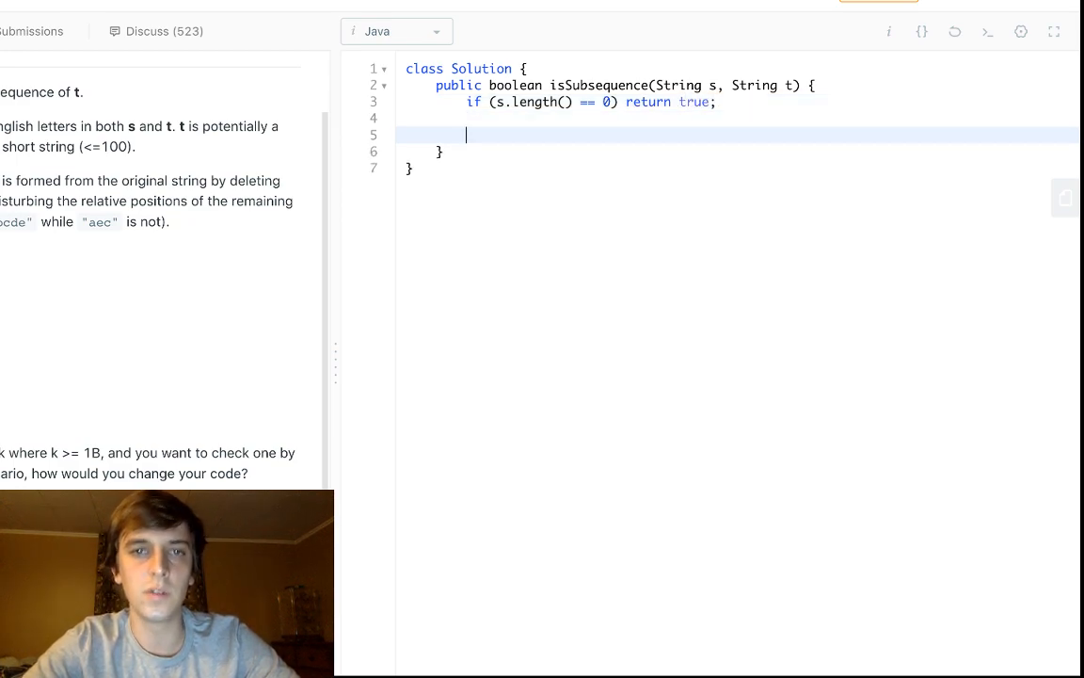
type("return")
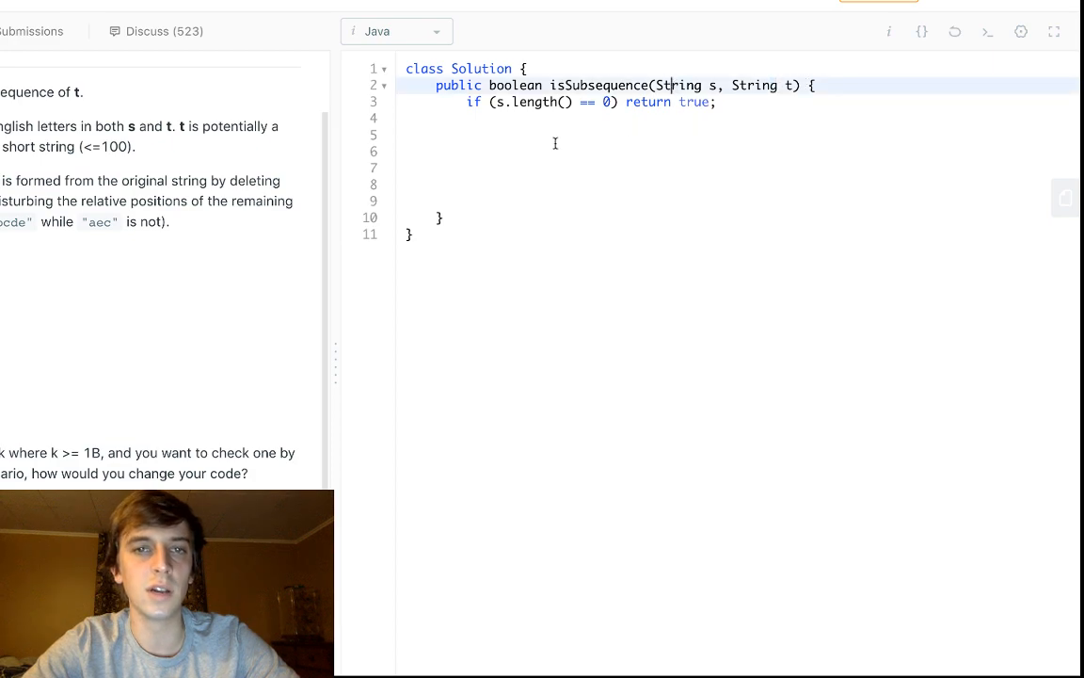
Step: Add 'int s_pointer = 0;' and 'int t_pointer = 0;' below the empty-string guard
type("int s-")
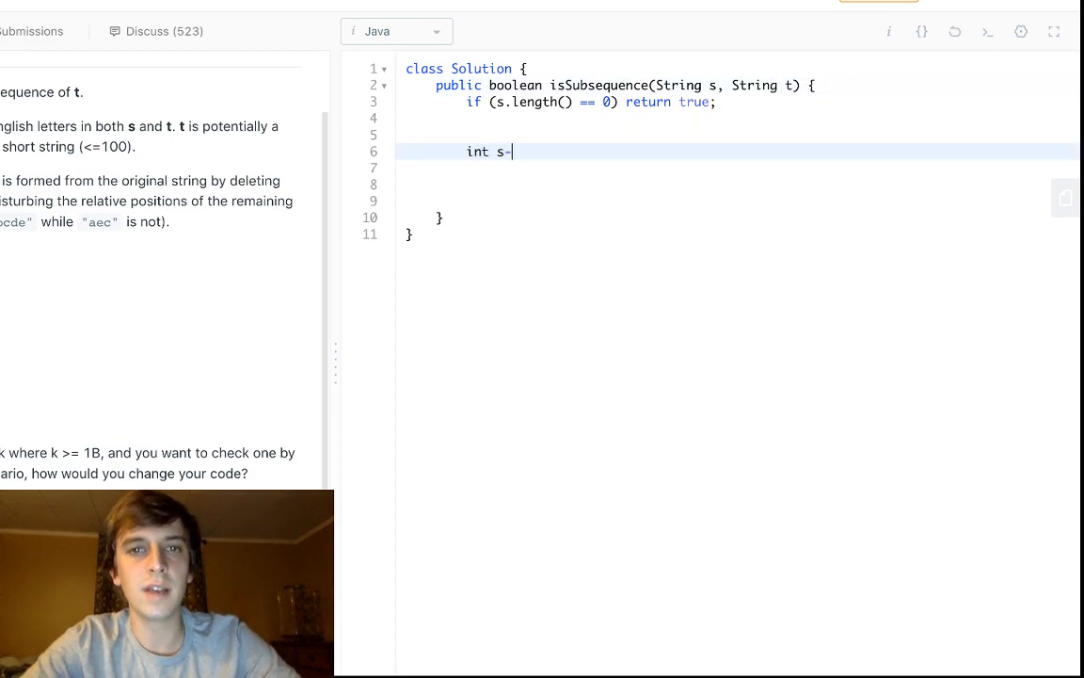
type("_pointer = 0;")
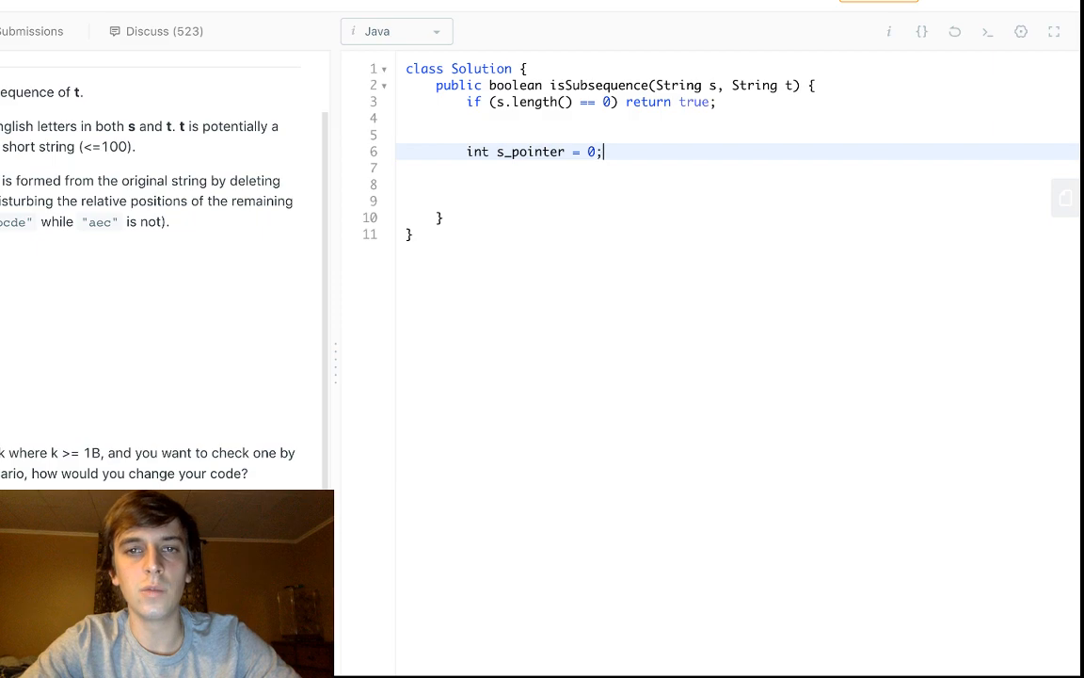
type("int t-")
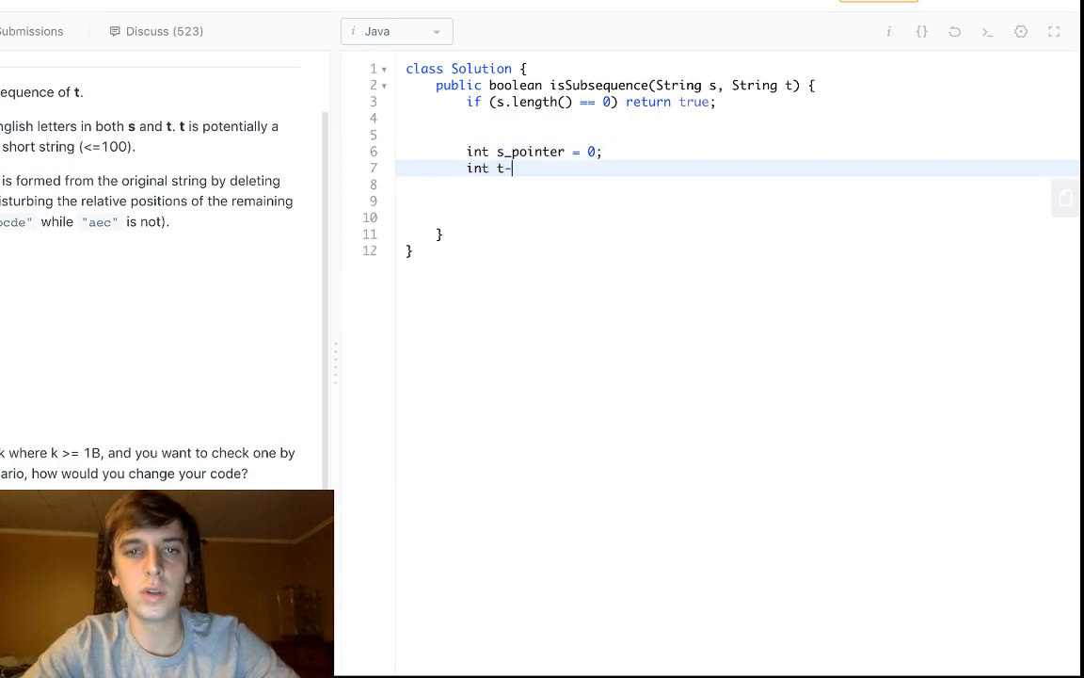
type("_pointer = 0;")
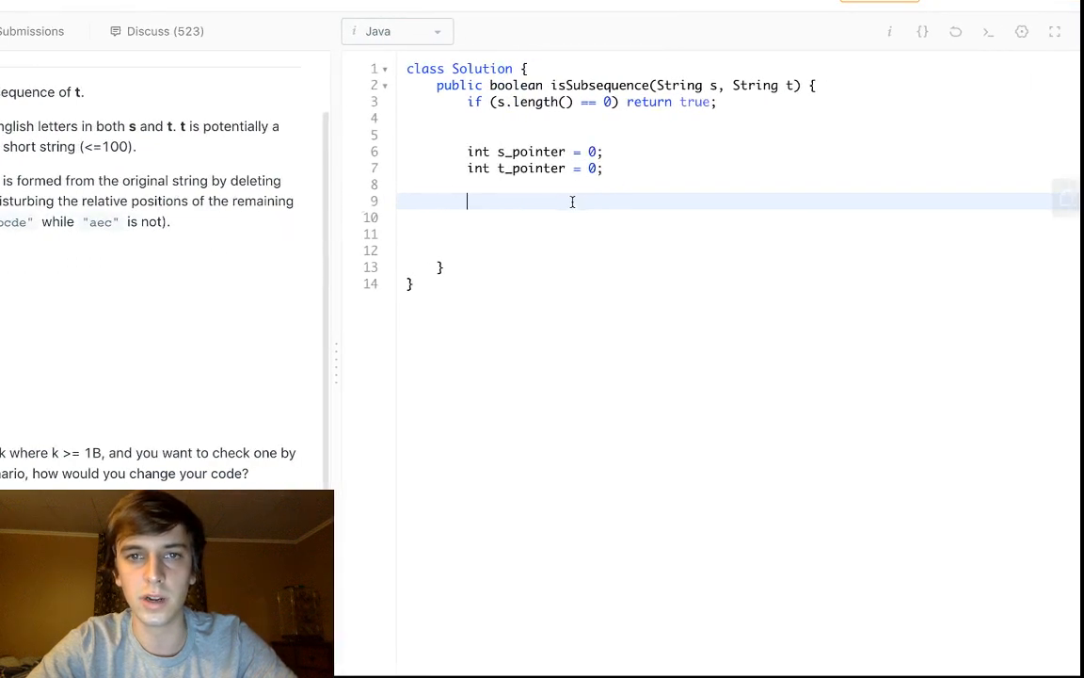
Step: Write a while loop over t that increments t_pointer, then end the method with 'return false;'
type("while (")
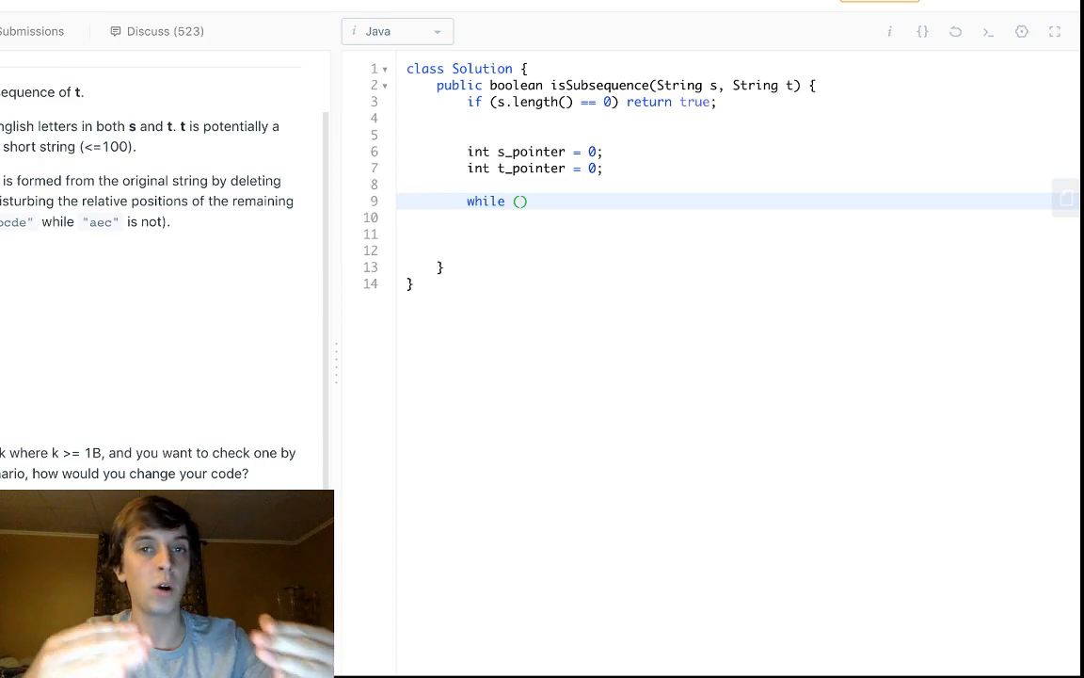
type("t")
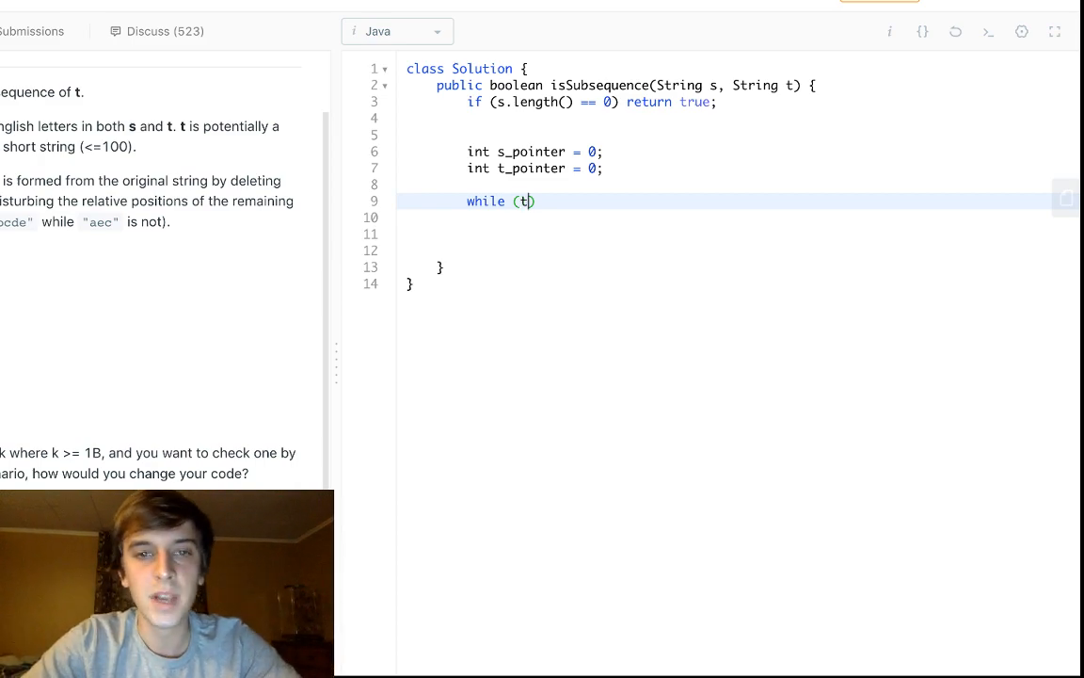
type("_pointer <")
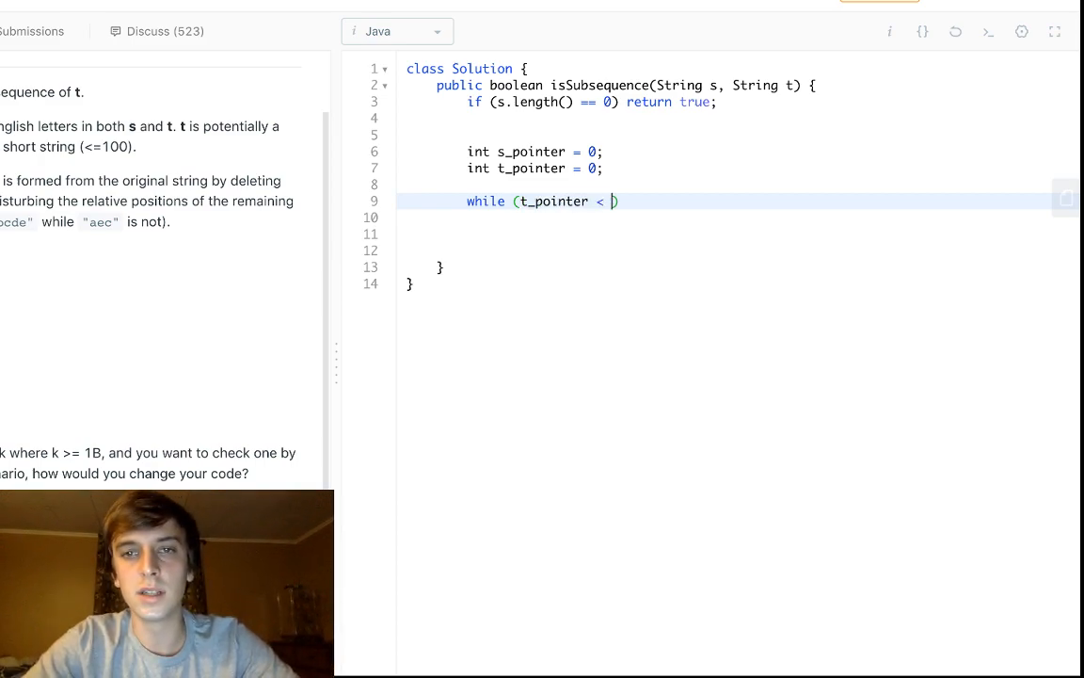
type("t.length()) {")
left_click(737, 217)
type("t_pointer")
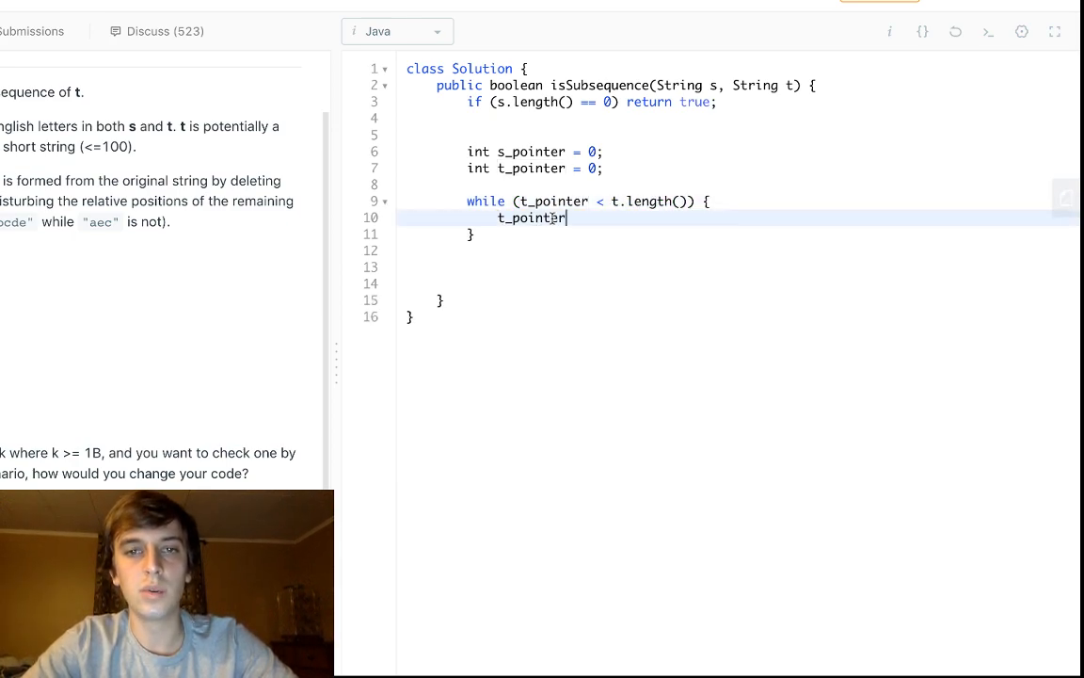
type("++;")
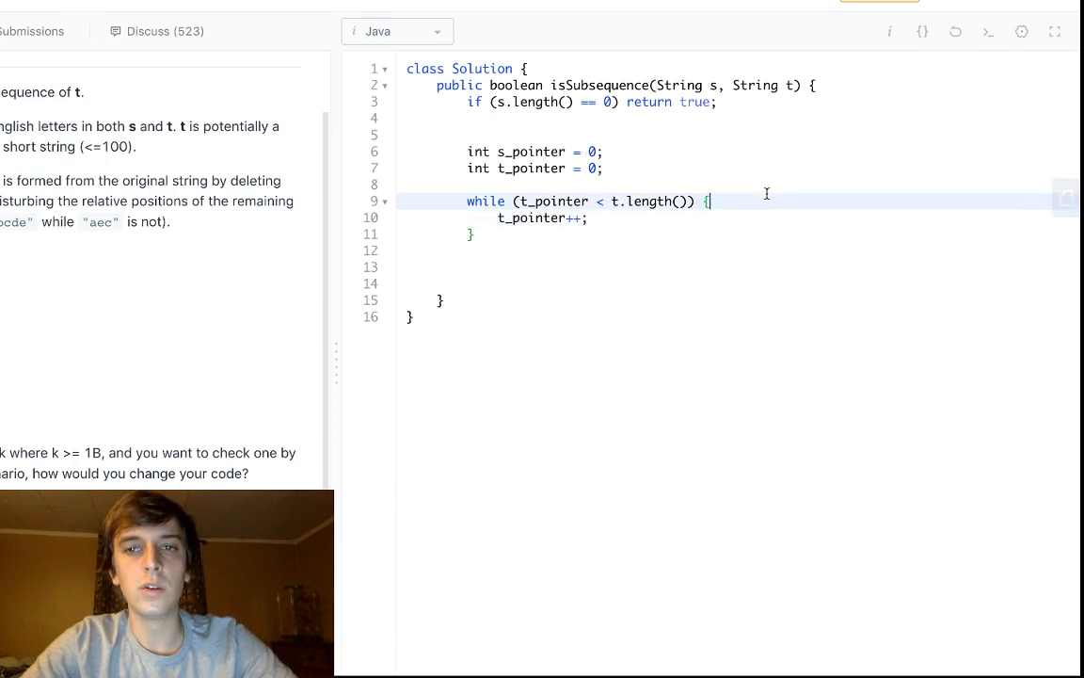
key("Enter")
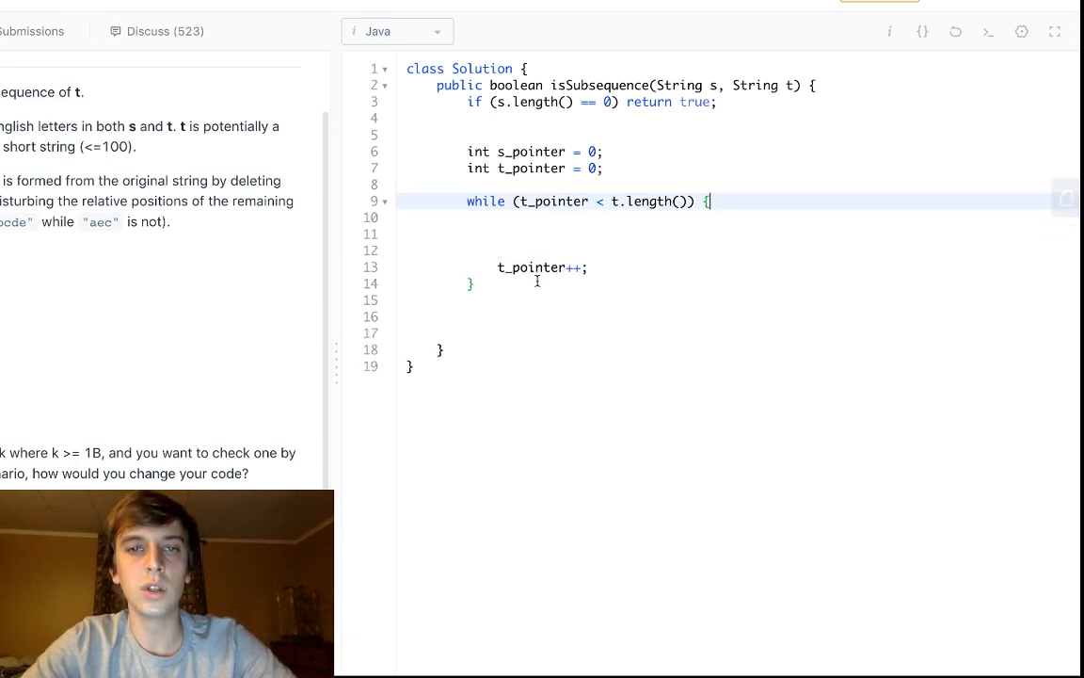
left_click_drag(467, 218, 473, 284)
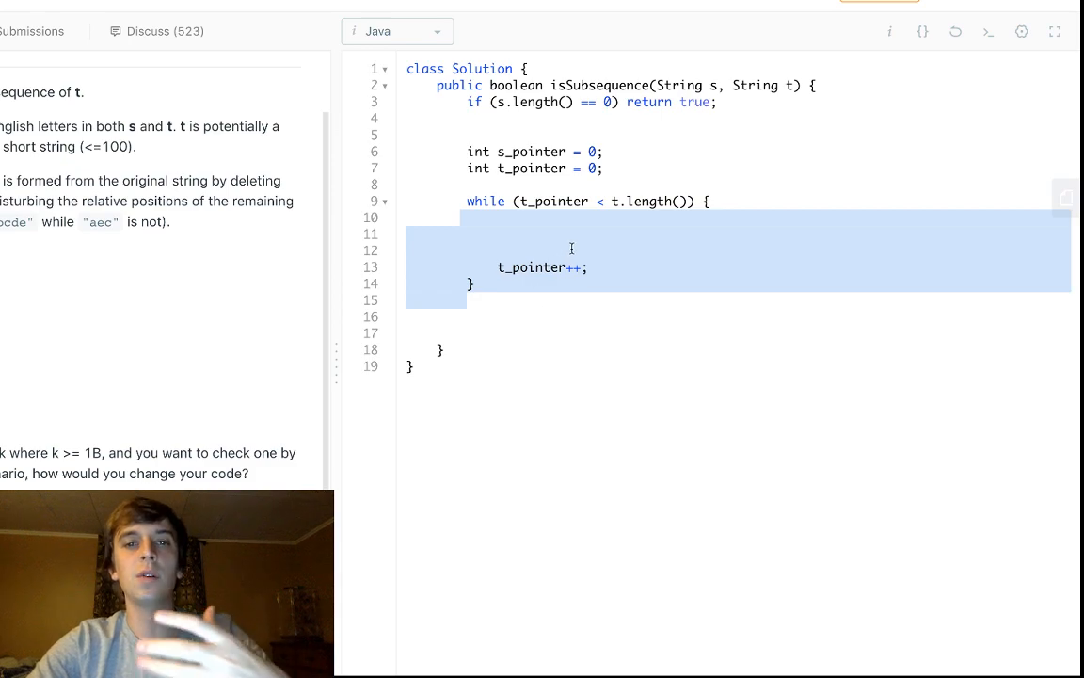
type("return")
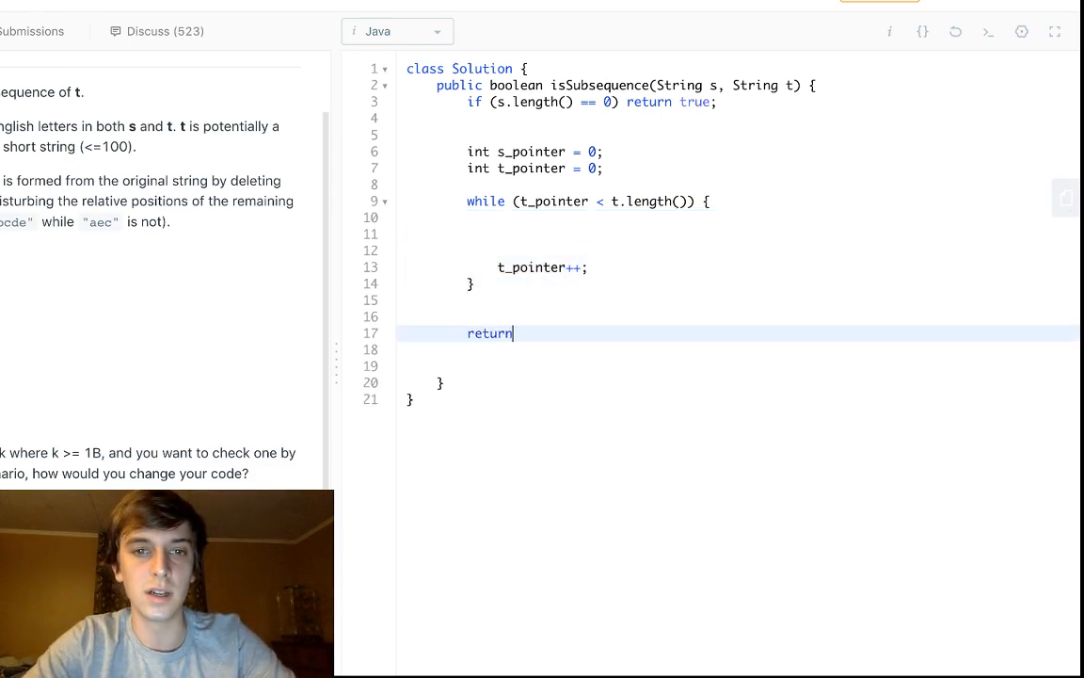
type("false;")
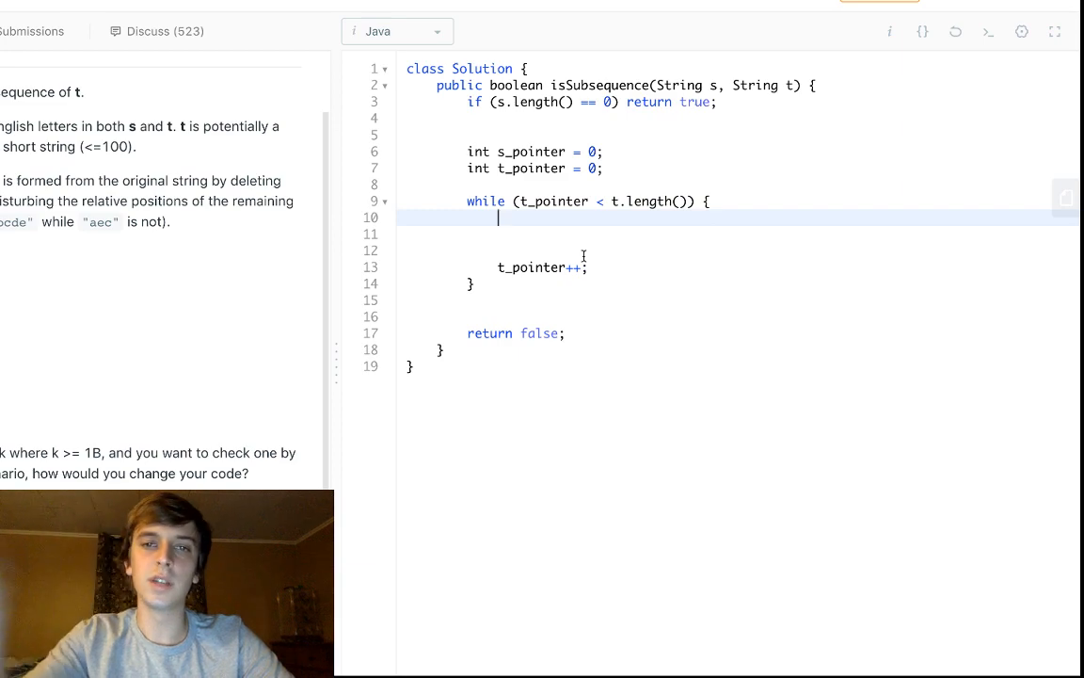
Step: Inside the loop, open an if block testing t.charAt(t_pointer) == s.charAt(s_pointer)
type("if (")
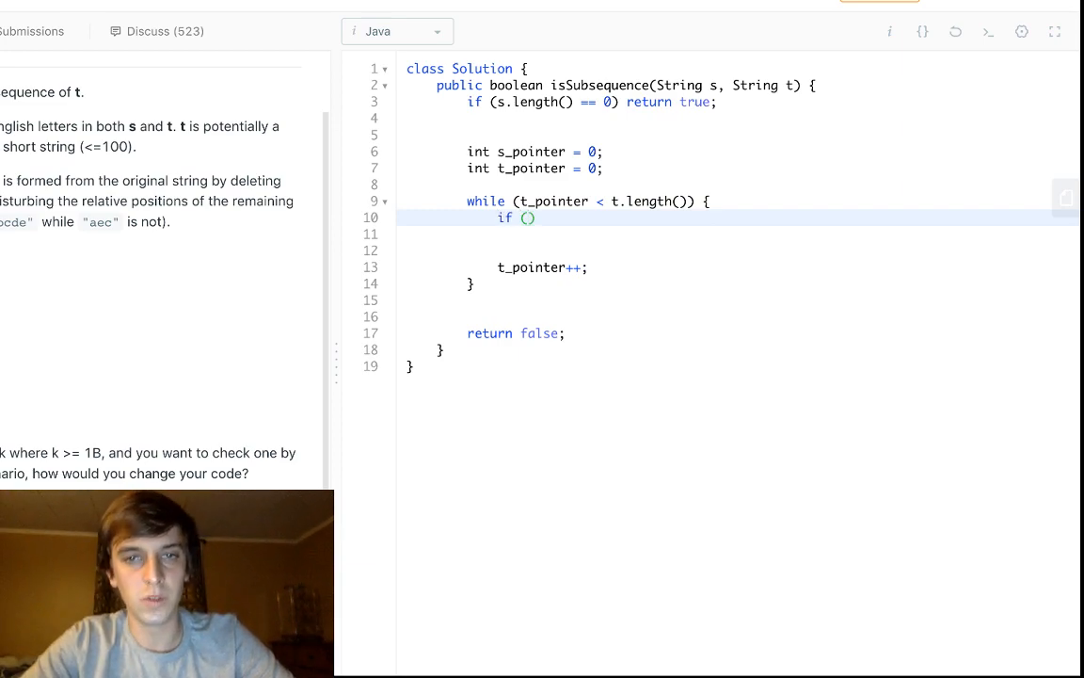
type("t.ch")
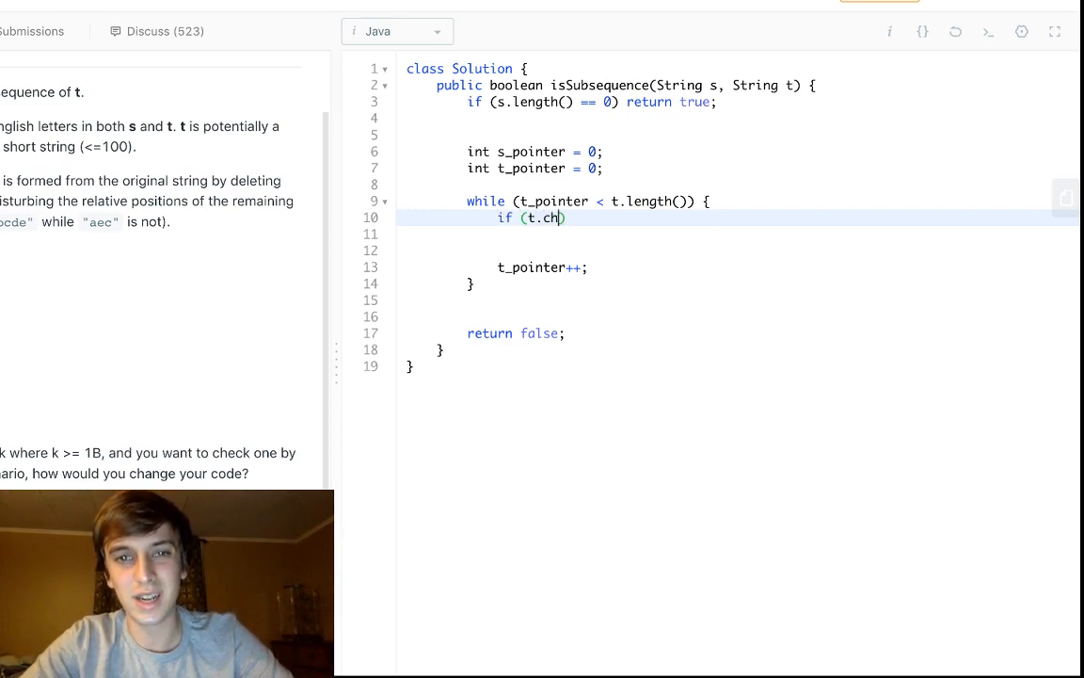
type("arAt()")
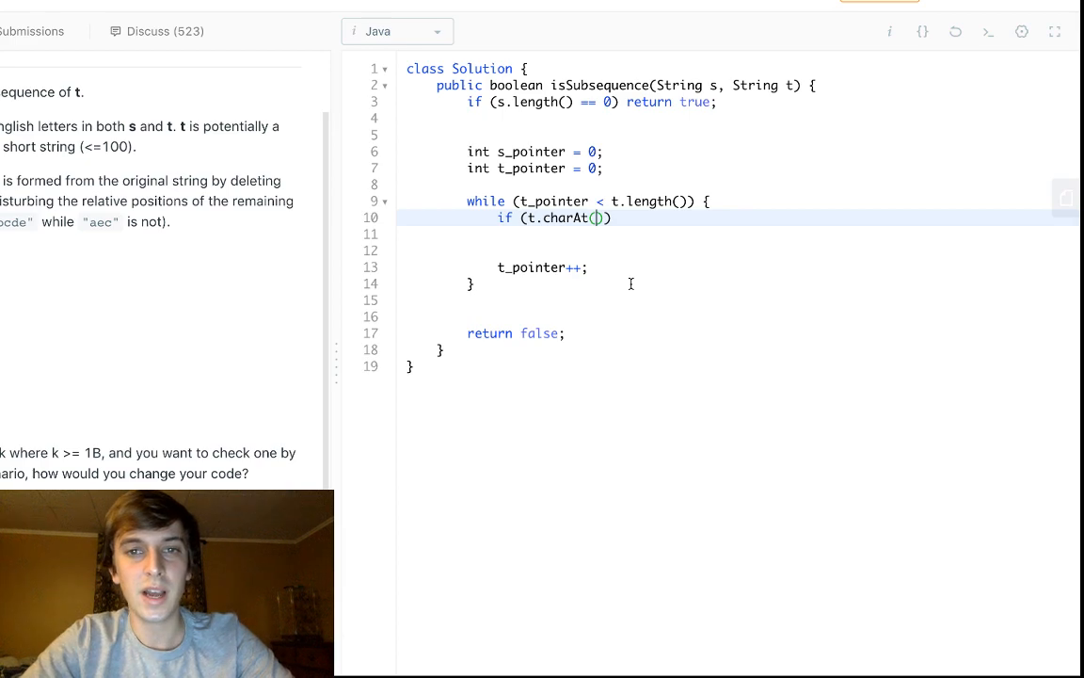
type("t_pointer")
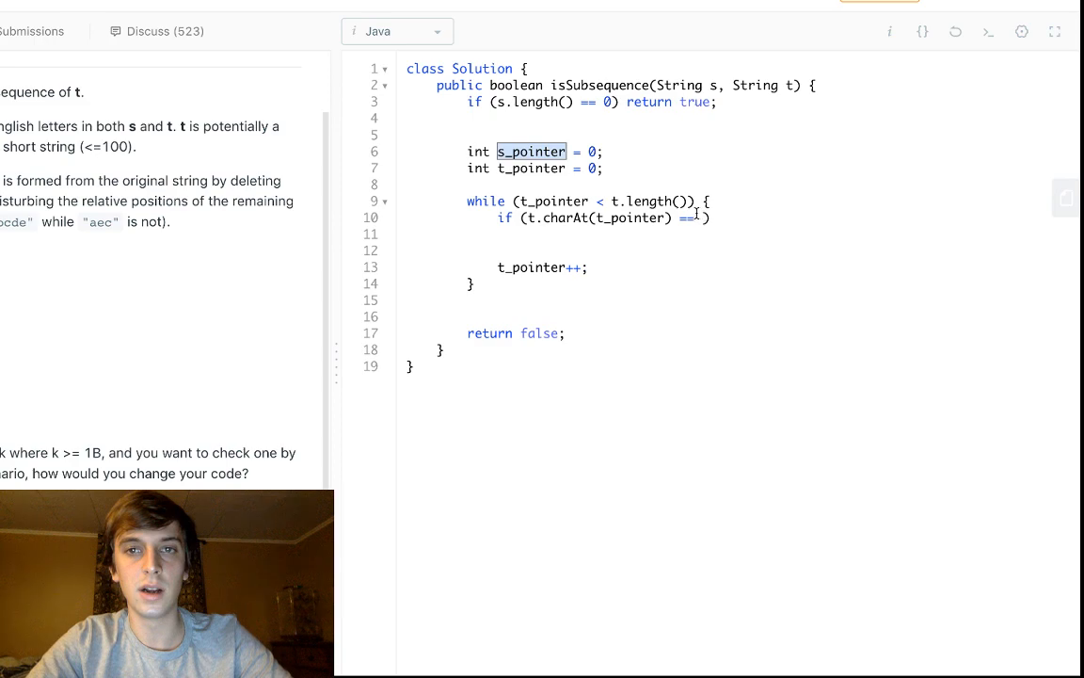
type("s.charAt(s_pointer")
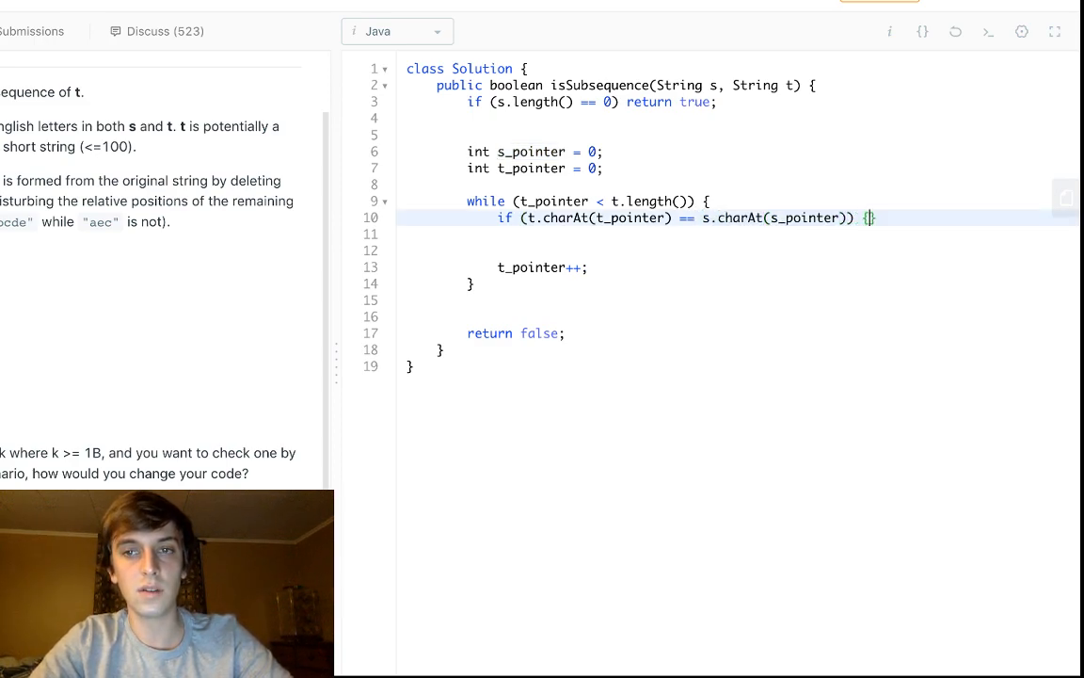
key("enter")
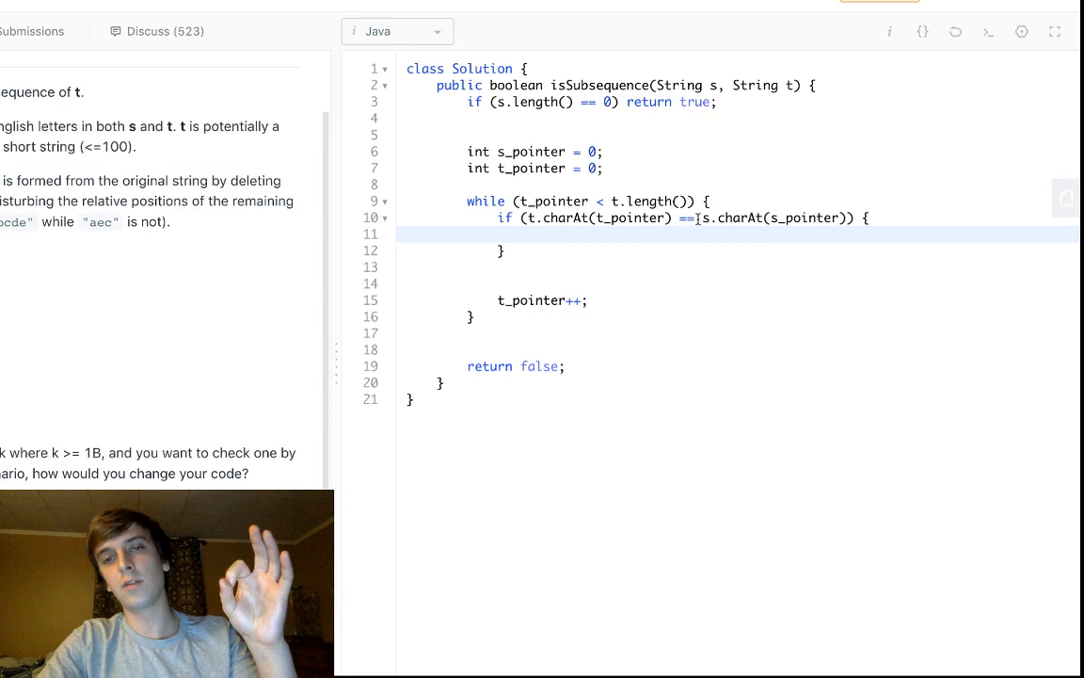
left_click_drag(702, 218, 845, 218)
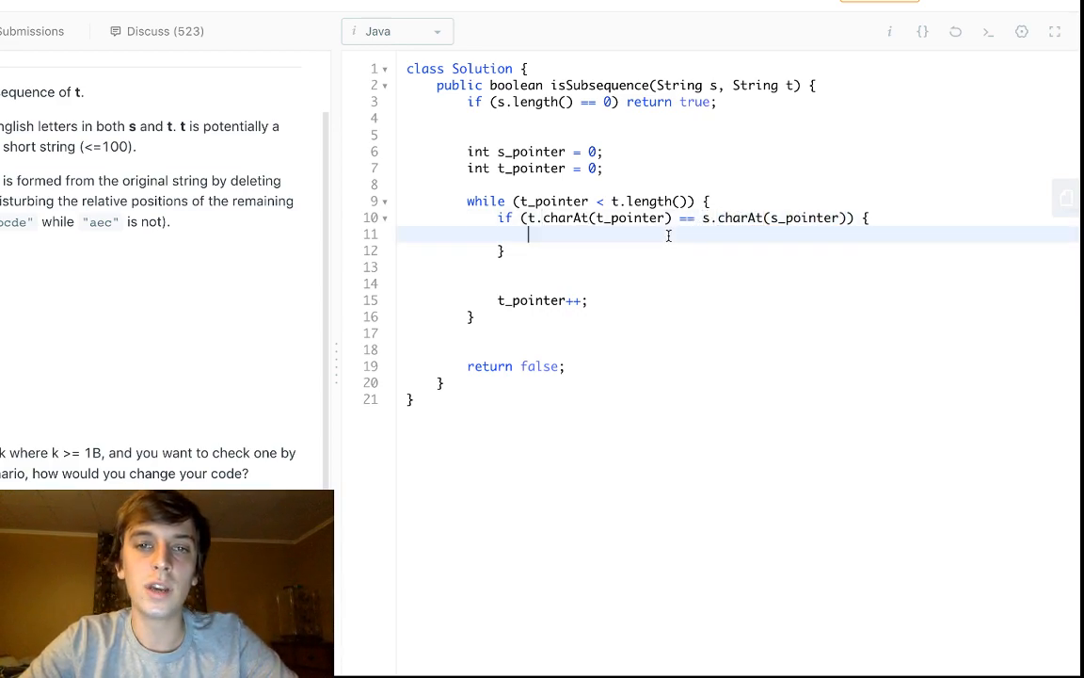
Step: Write 's_pointer++;' inside the matching-character if block
type("s")
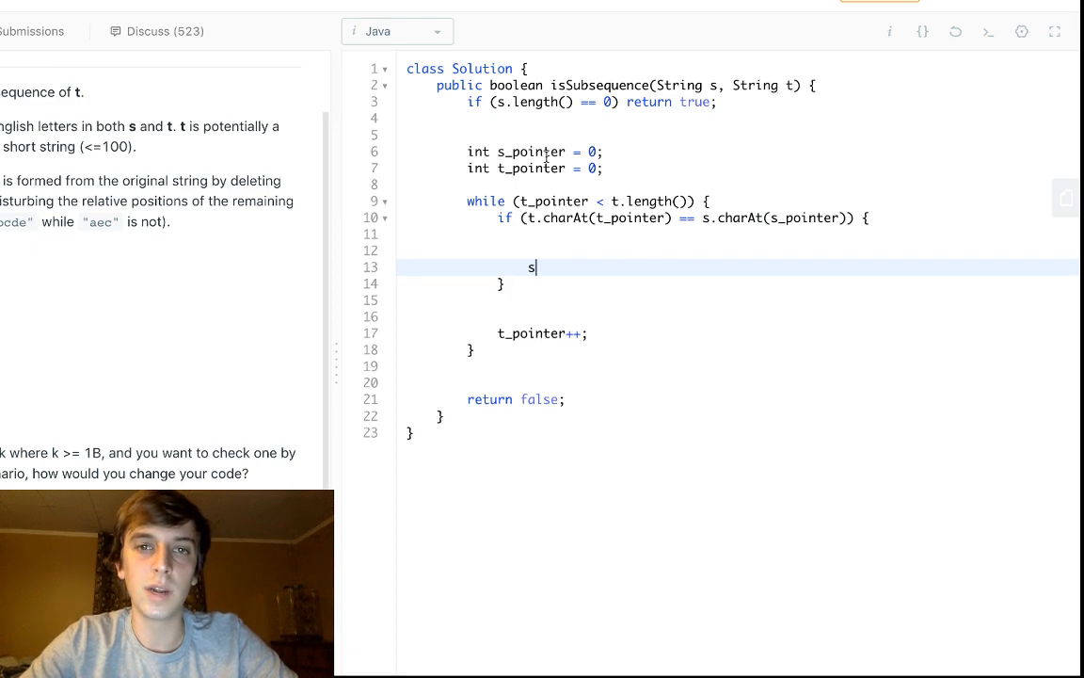
type("_pointer++")
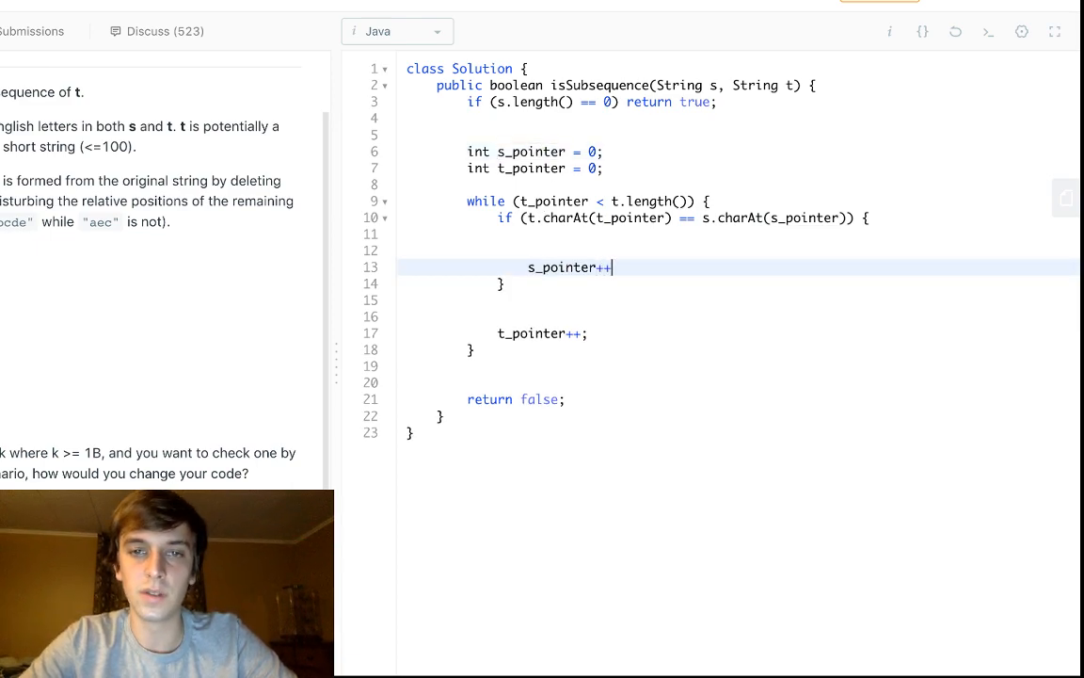
type(";")
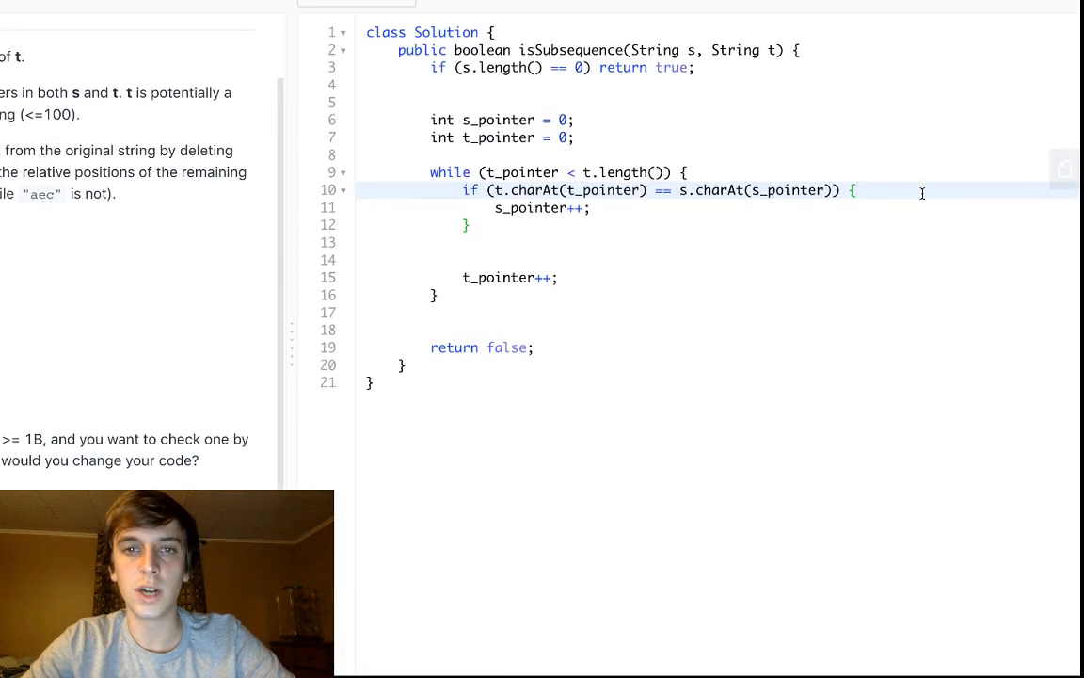
Step: Add 'if (s_pointer == s.length()) return true;' below s_pointer++
type("if (s")
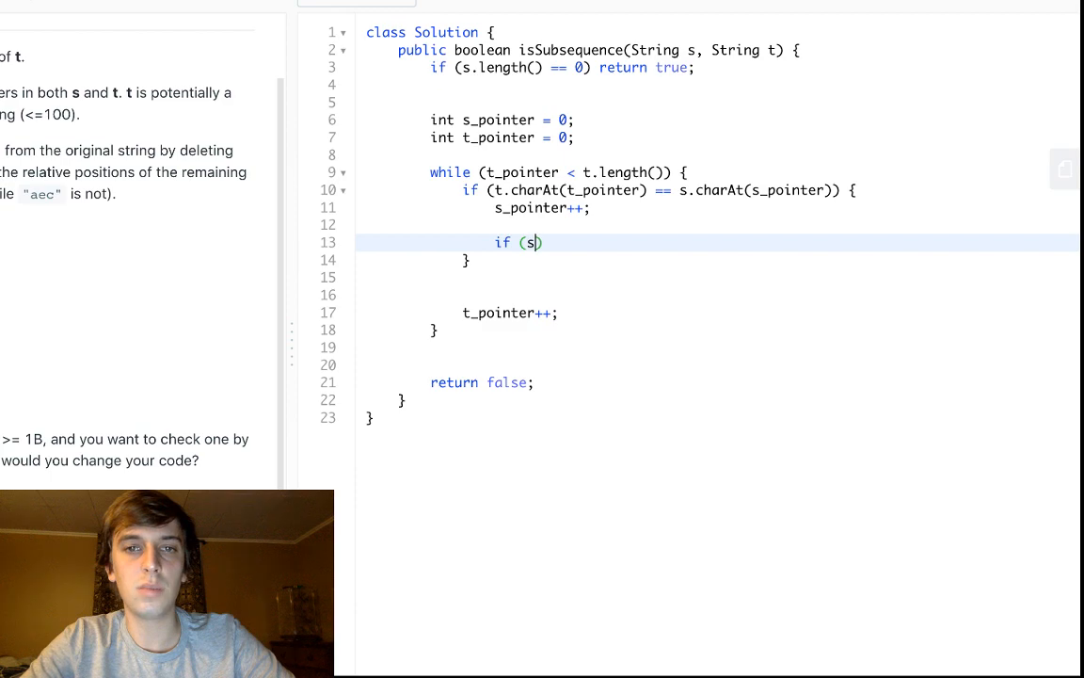
type("_pointer")
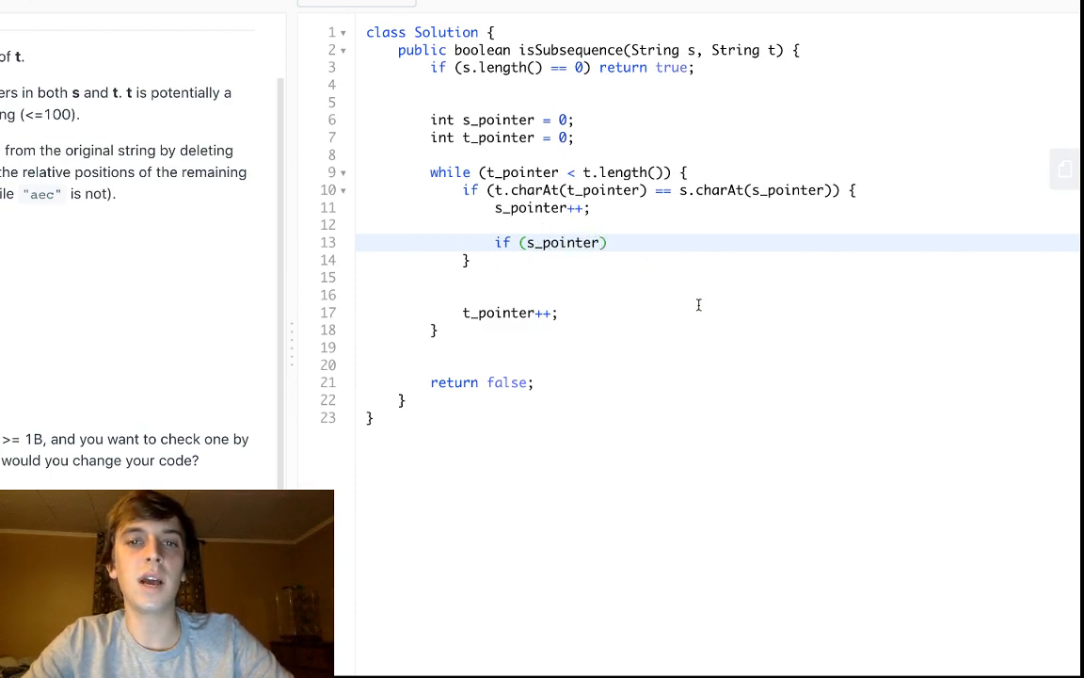
type("== s.len")
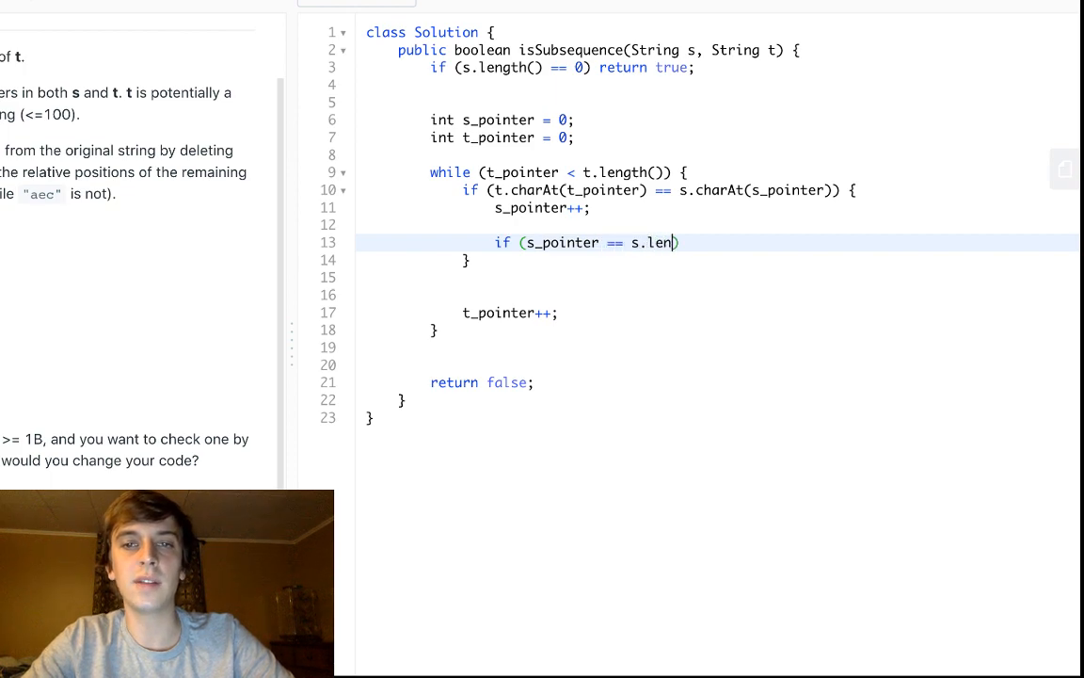
type("gth())")
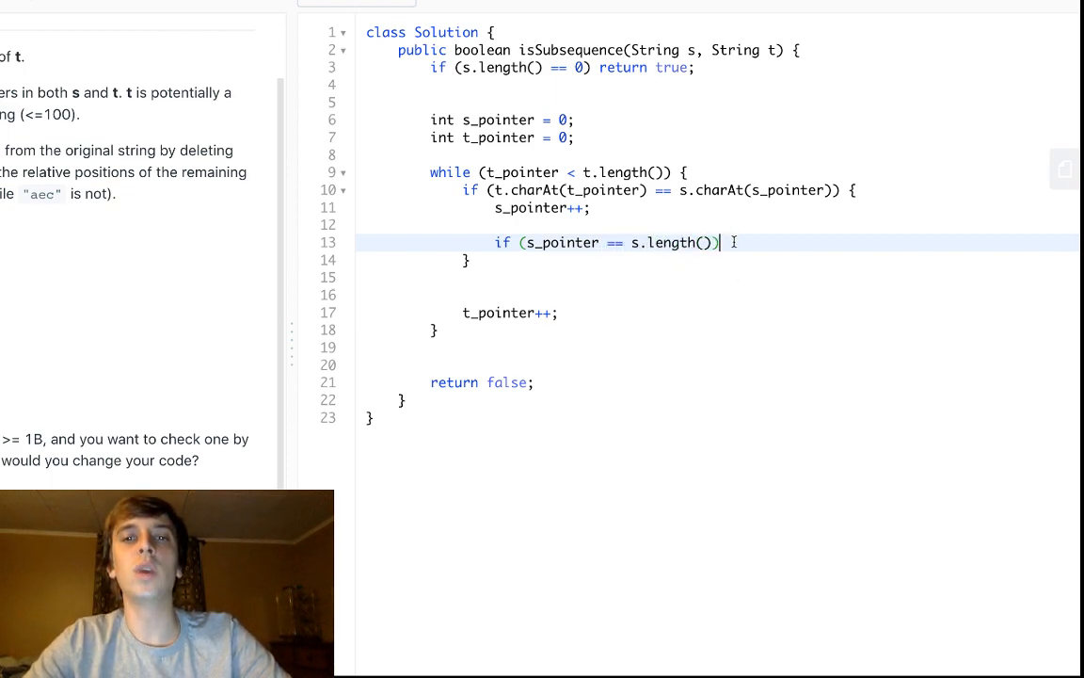
type("re")
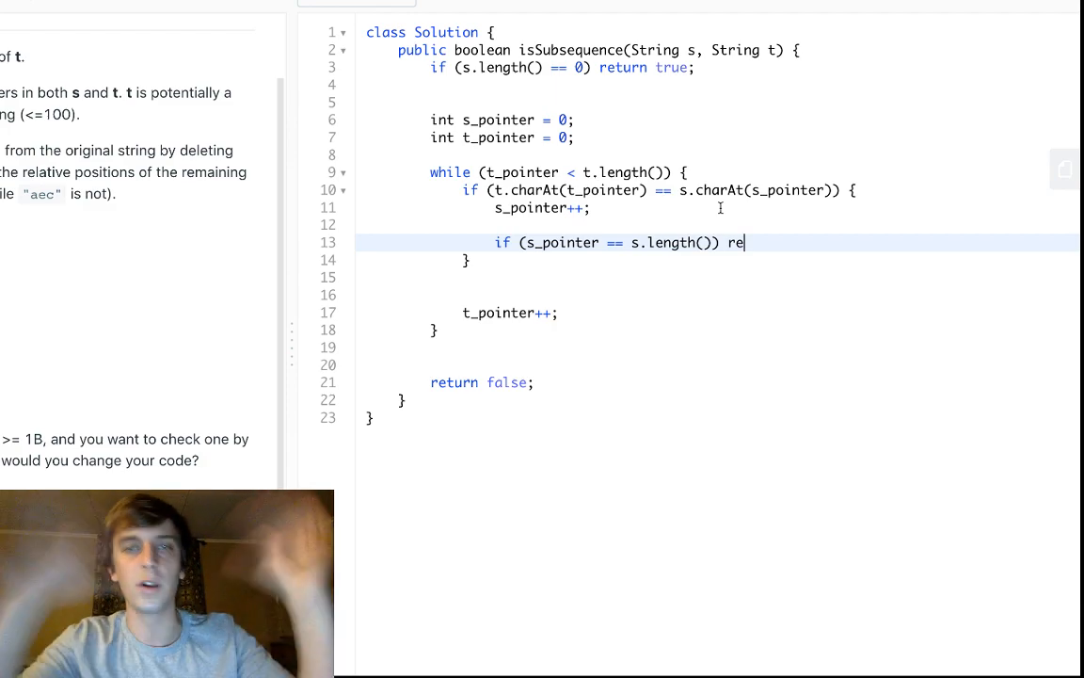
type("turn true;")
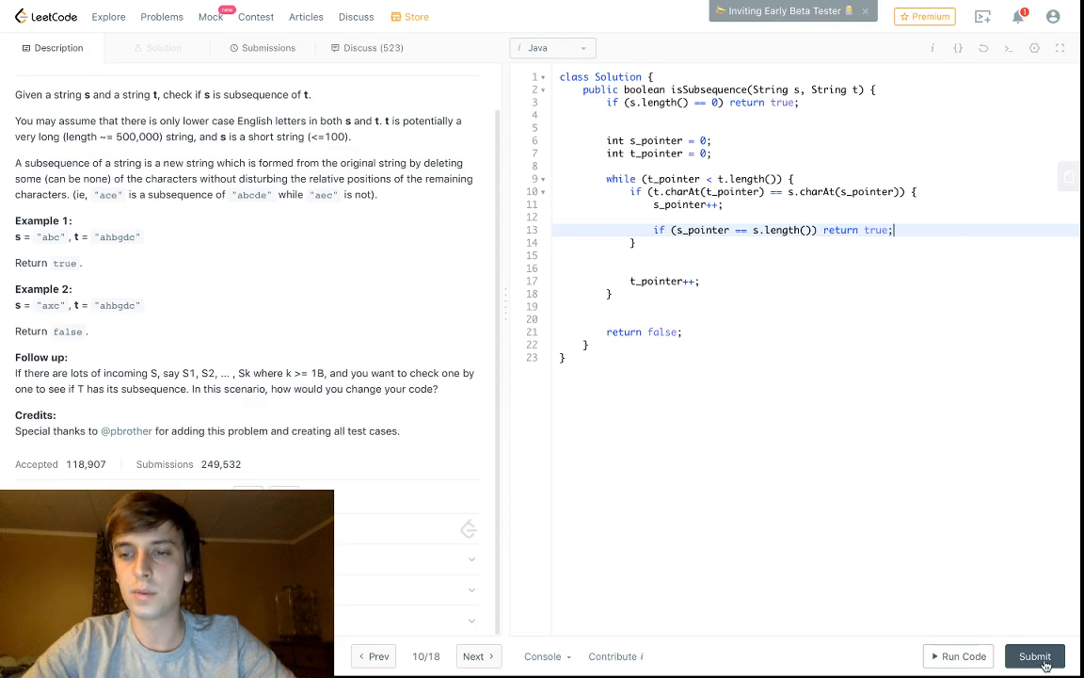
Step: Submit the solution, confirm Accepted at 10 ms and 49.6 MB, and return to Description
left_click(1034, 656)
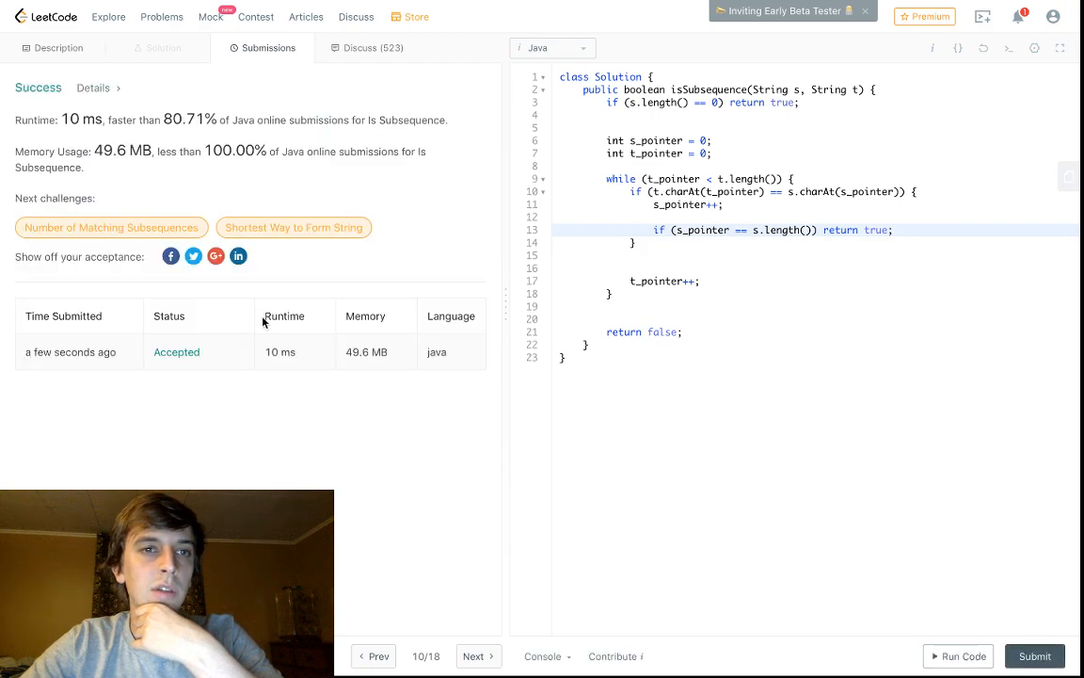
mouse_move(698, 179)
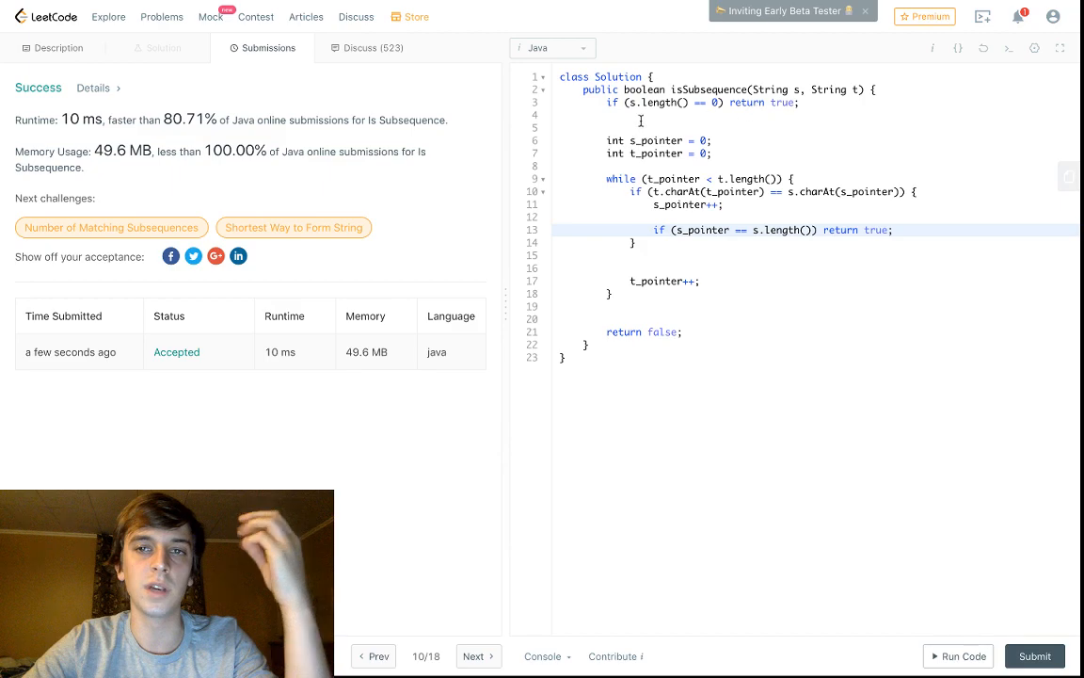
left_click(57, 47)
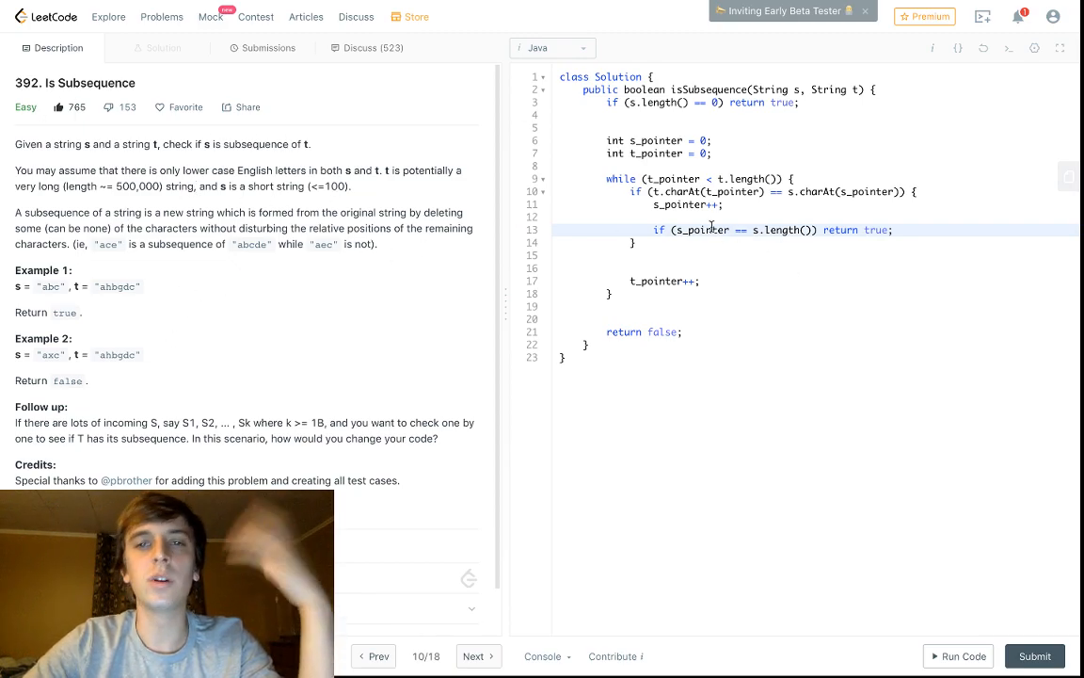
Step: Open the 'Binary search solution for follow-up with detailed comments' post and scroll to its comments
left_click(366, 48)
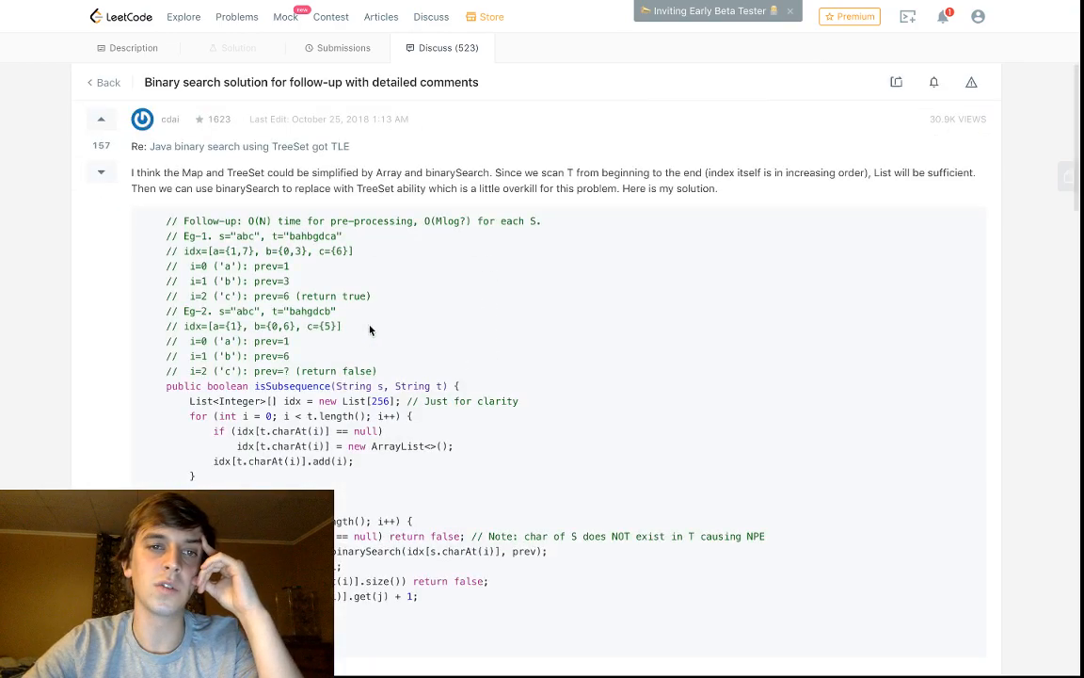
scroll("down", 3)
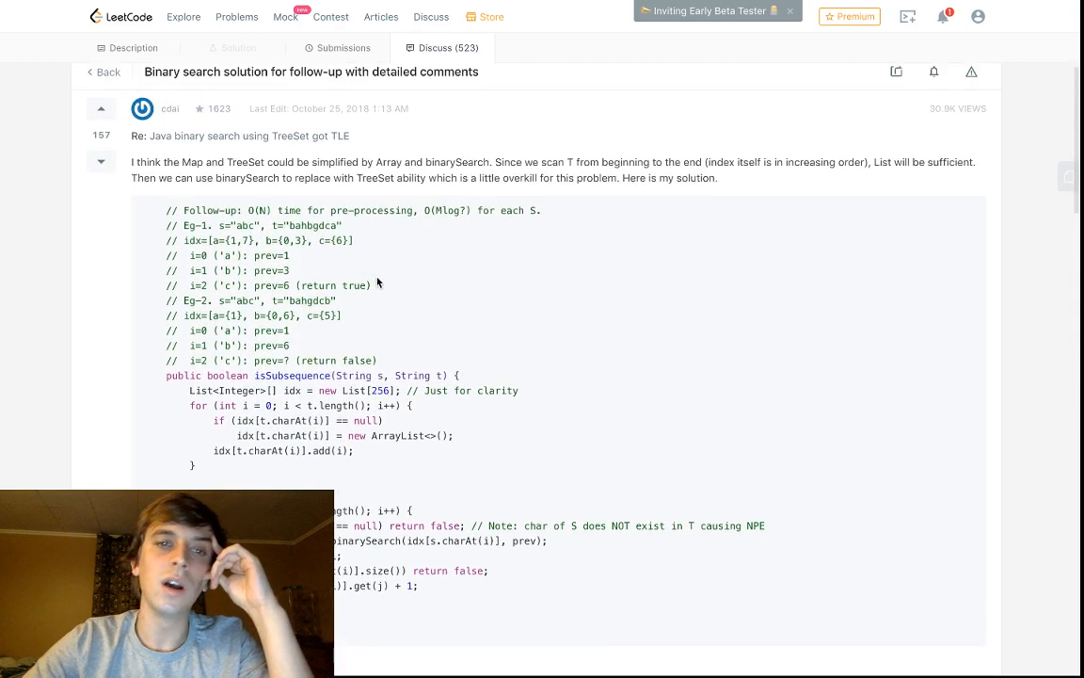
scroll("down", 3)
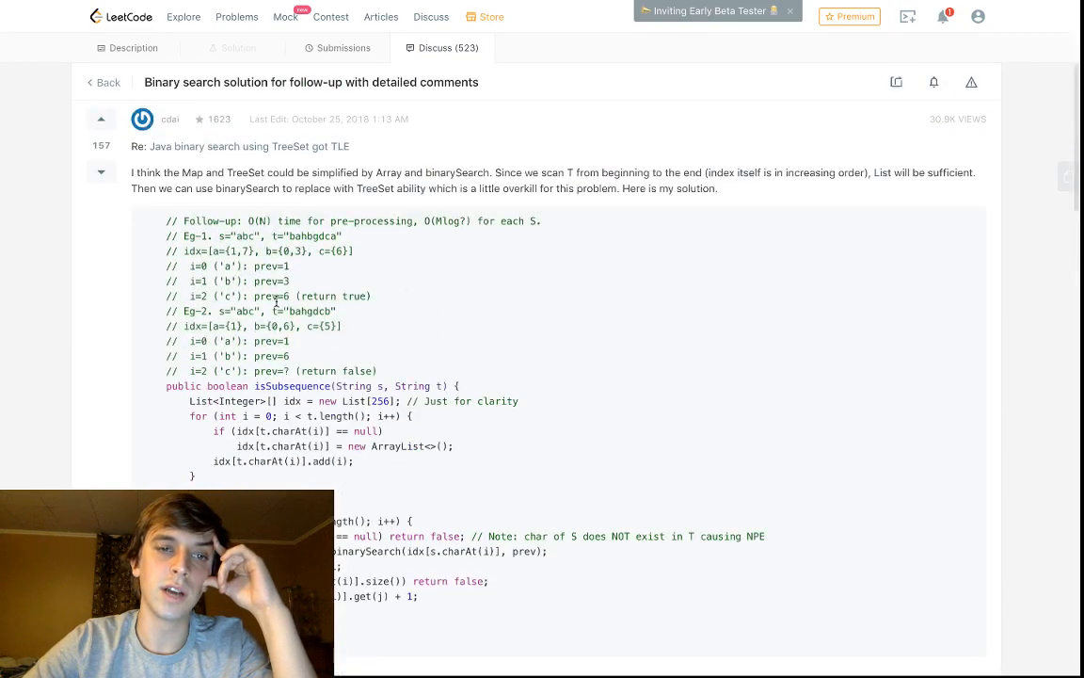
scroll("down", 3)
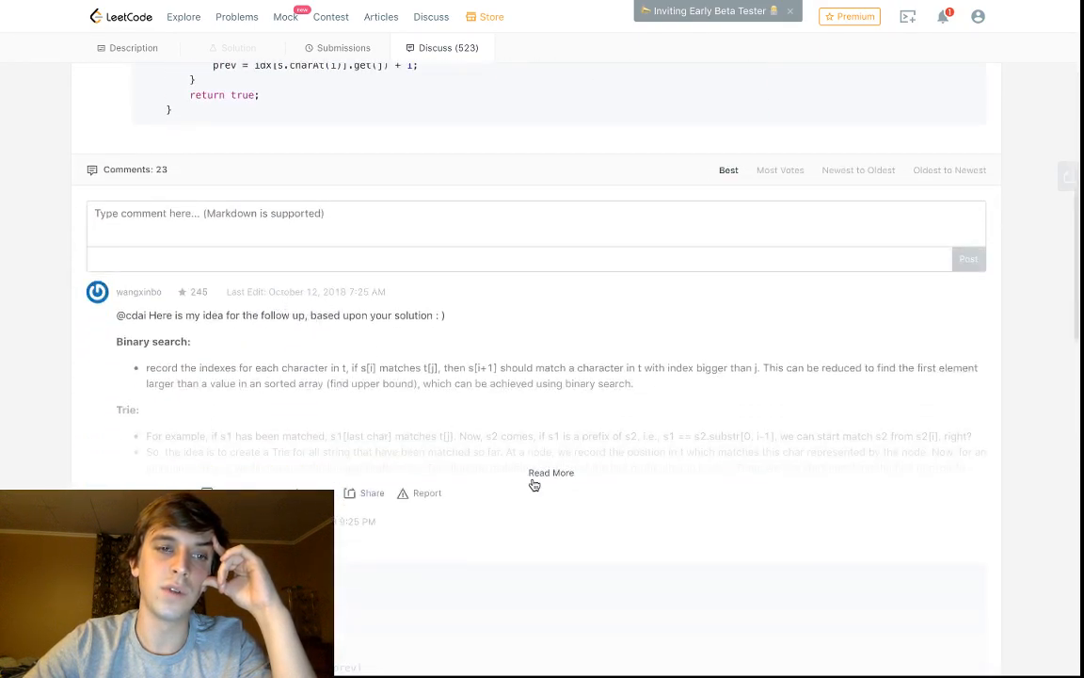